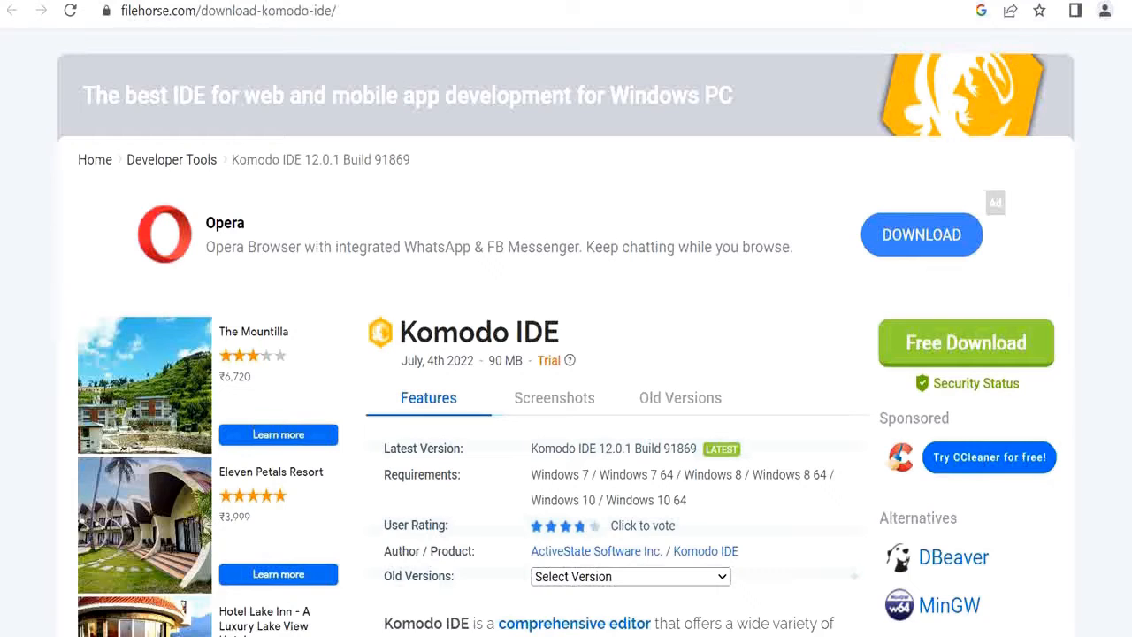
pyautogui.moveTo(215, 33)
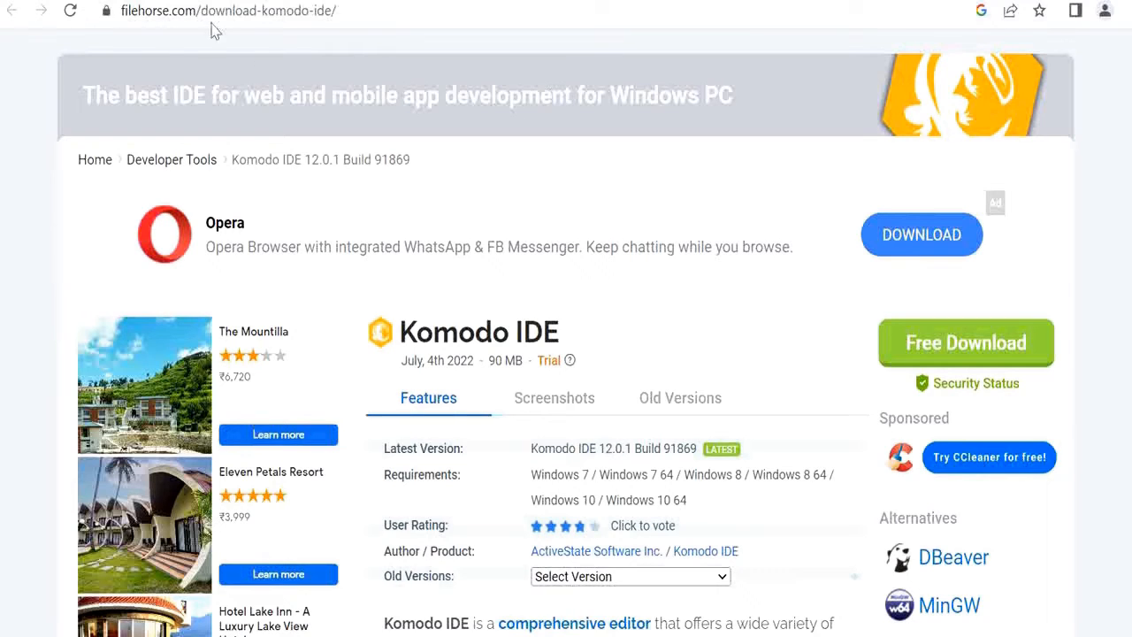
# - Go to the Komodo IDE download page, block notifications, and start the 12.0.1 installer download
pyautogui.click(225, 11)
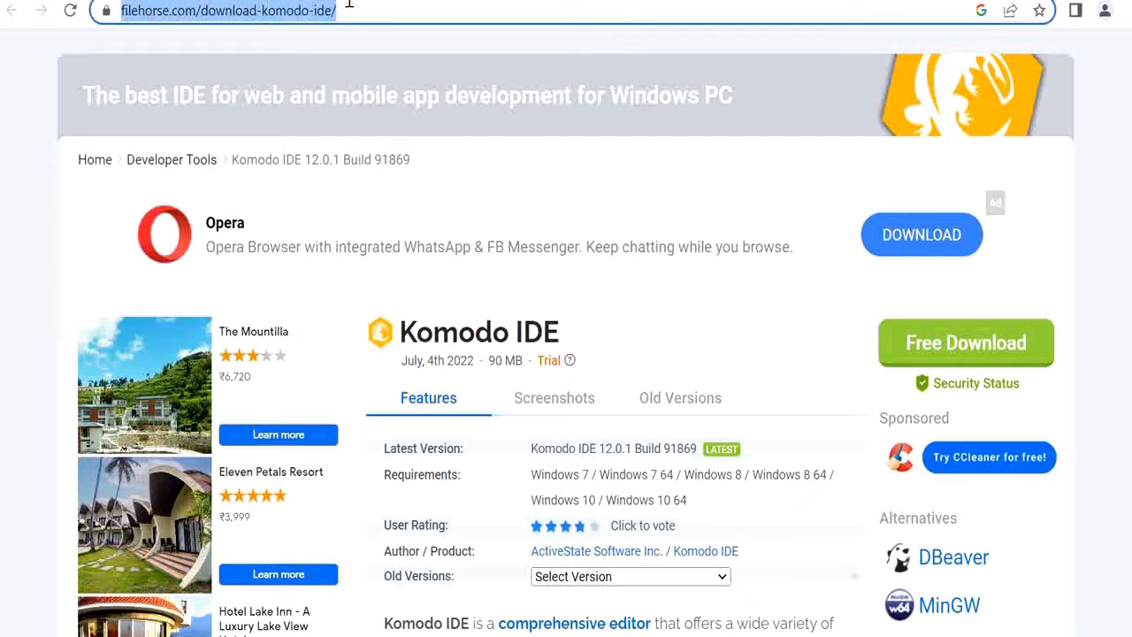
pyautogui.moveTo(386, 18)
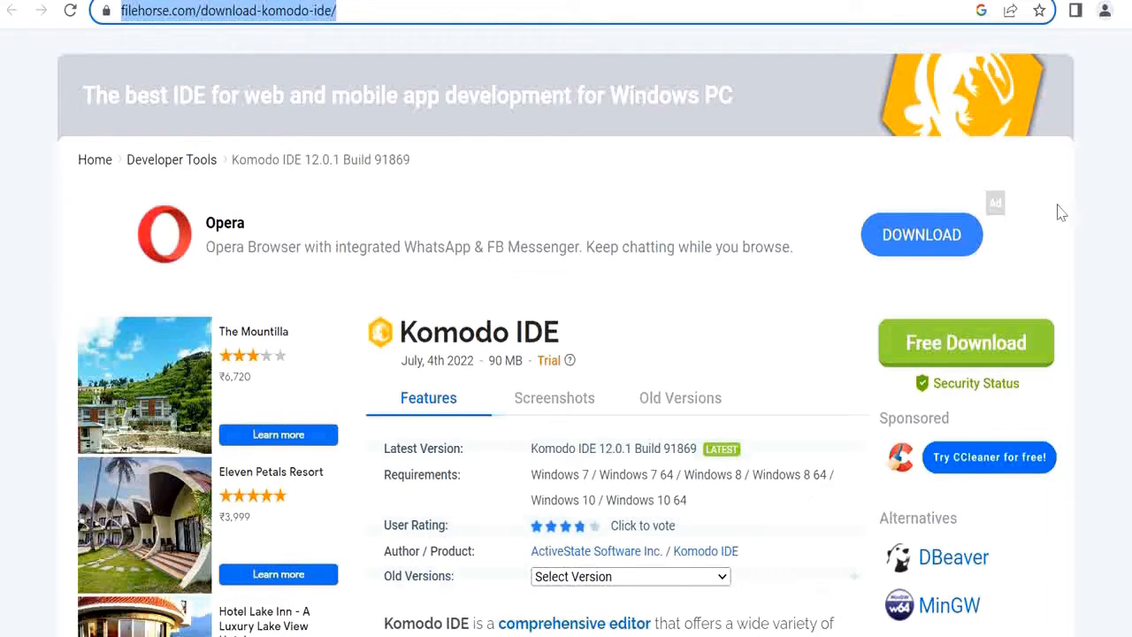
pyautogui.moveTo(1090, 224)
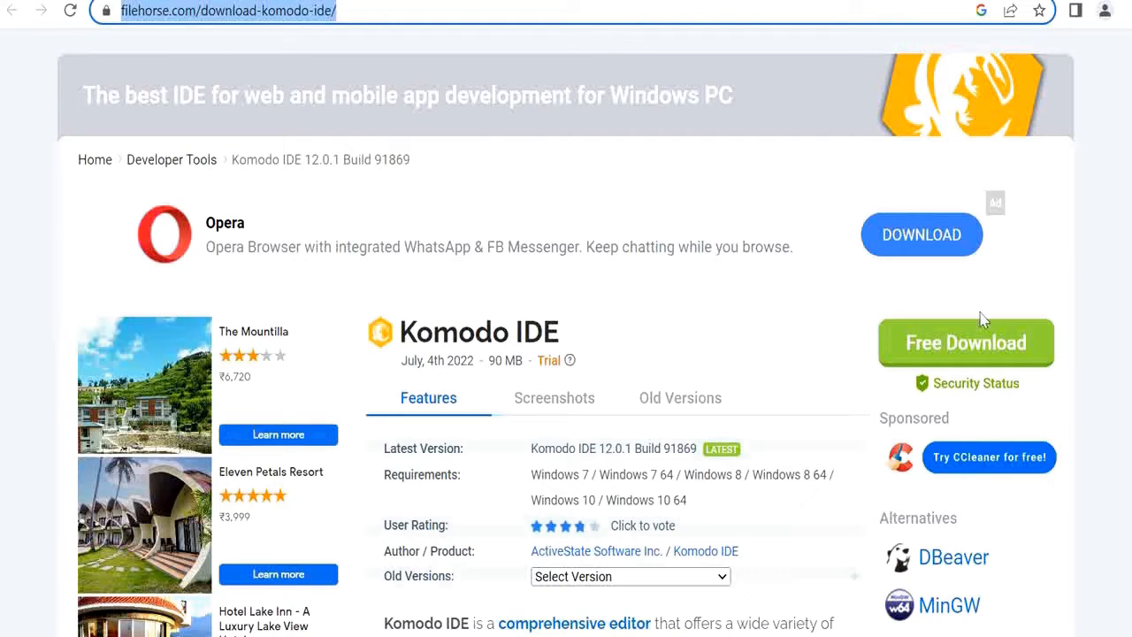
pyautogui.moveTo(686, 221)
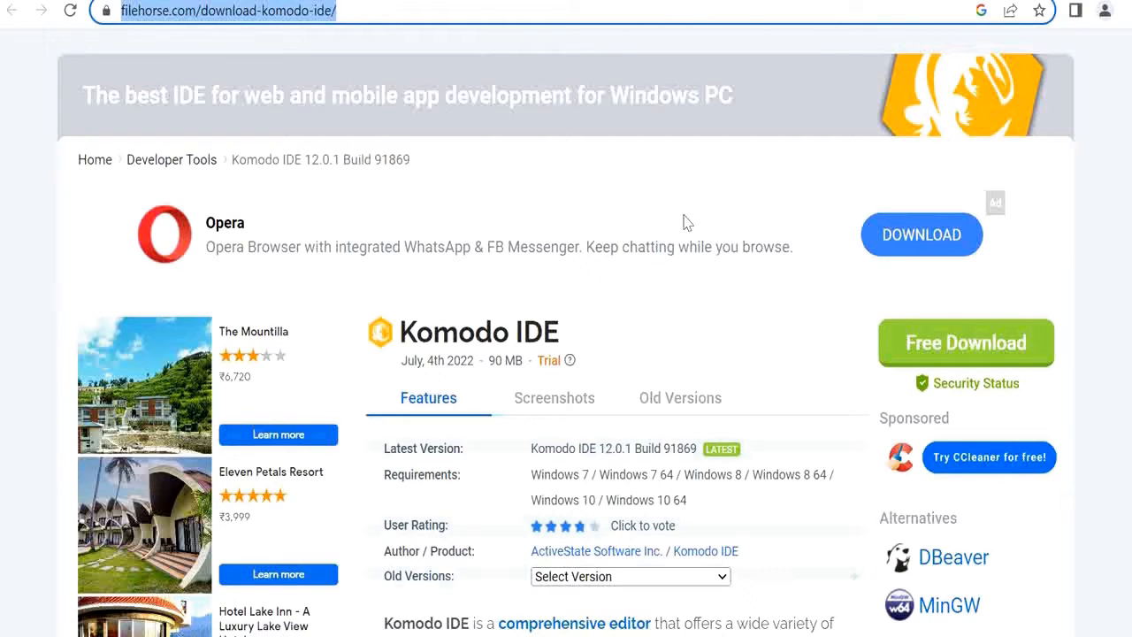
pyautogui.moveTo(872, 365)
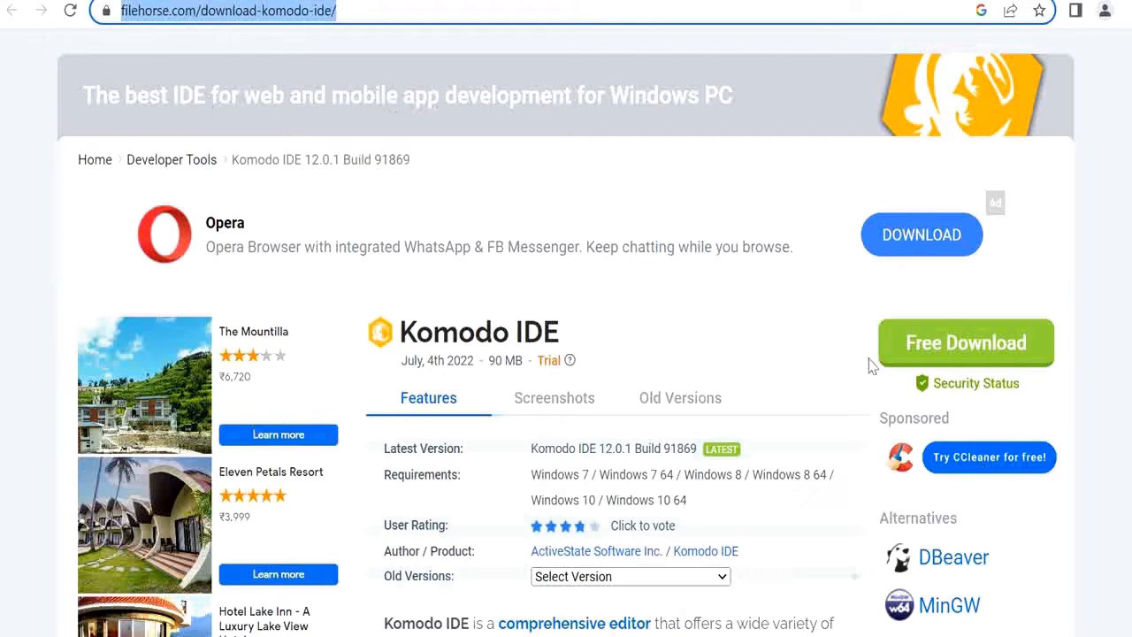
pyautogui.moveTo(1030, 356)
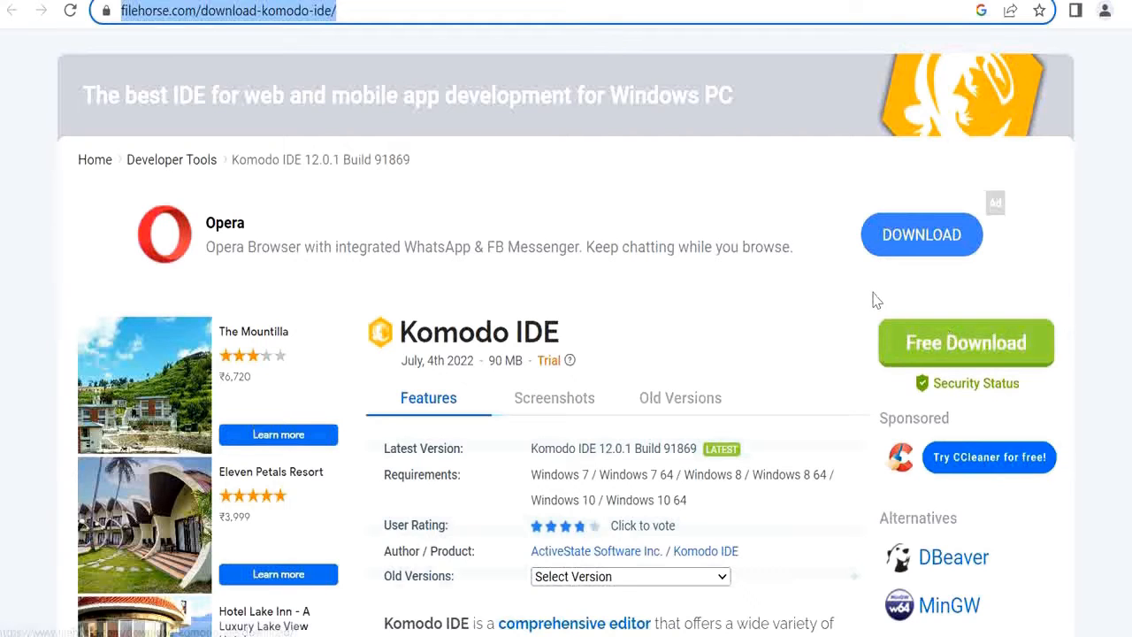
pyautogui.click(952, 336)
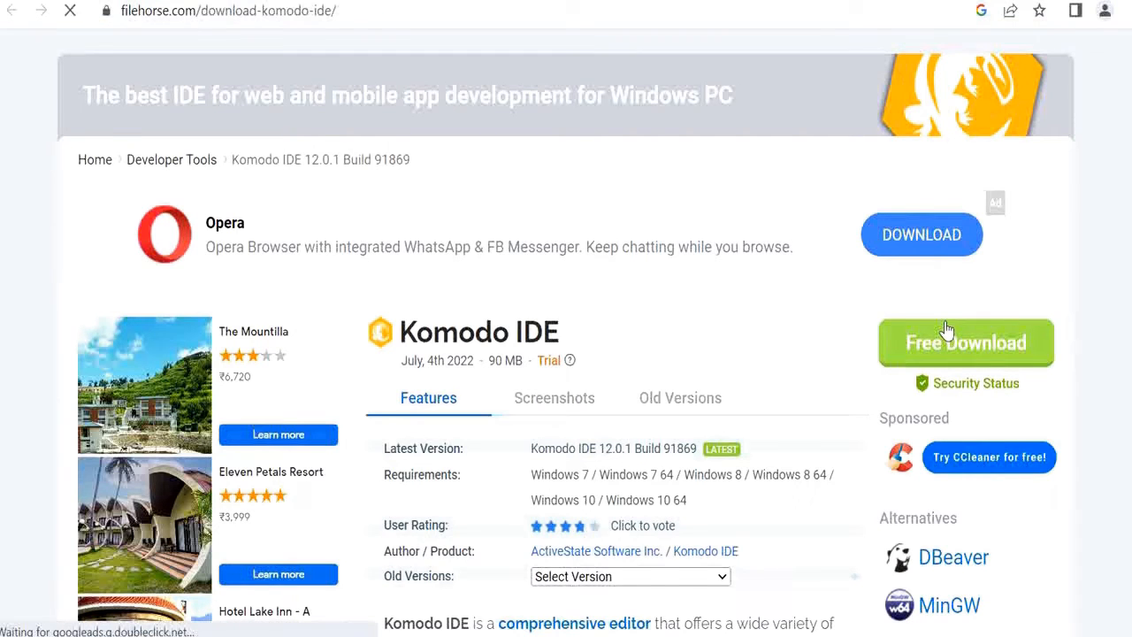
pyautogui.click(965, 342)
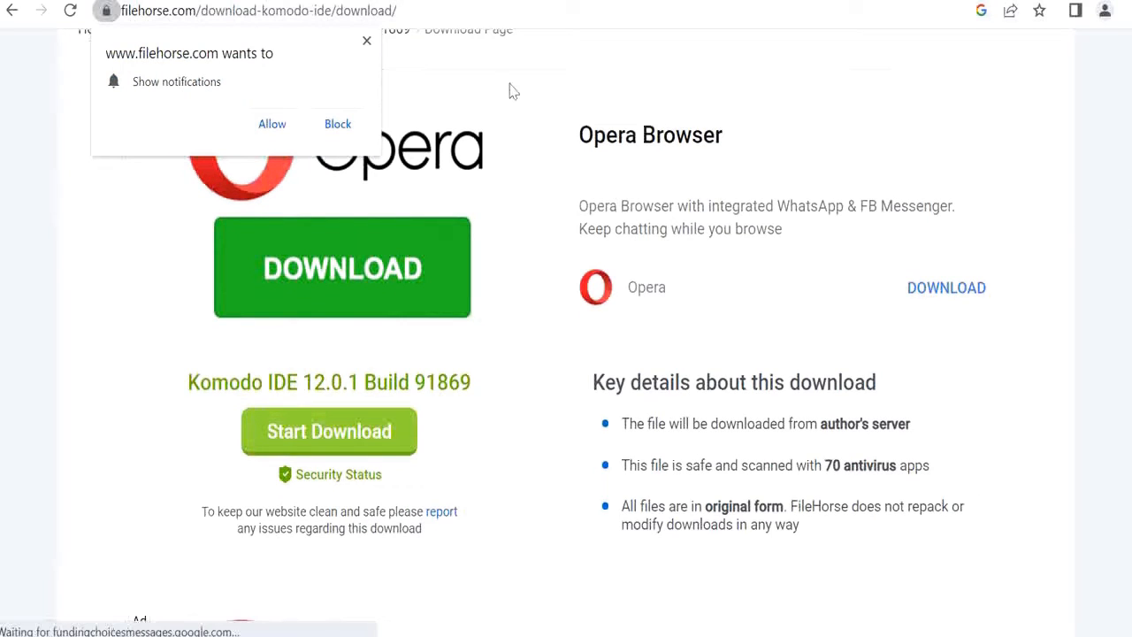
pyautogui.click(338, 124)
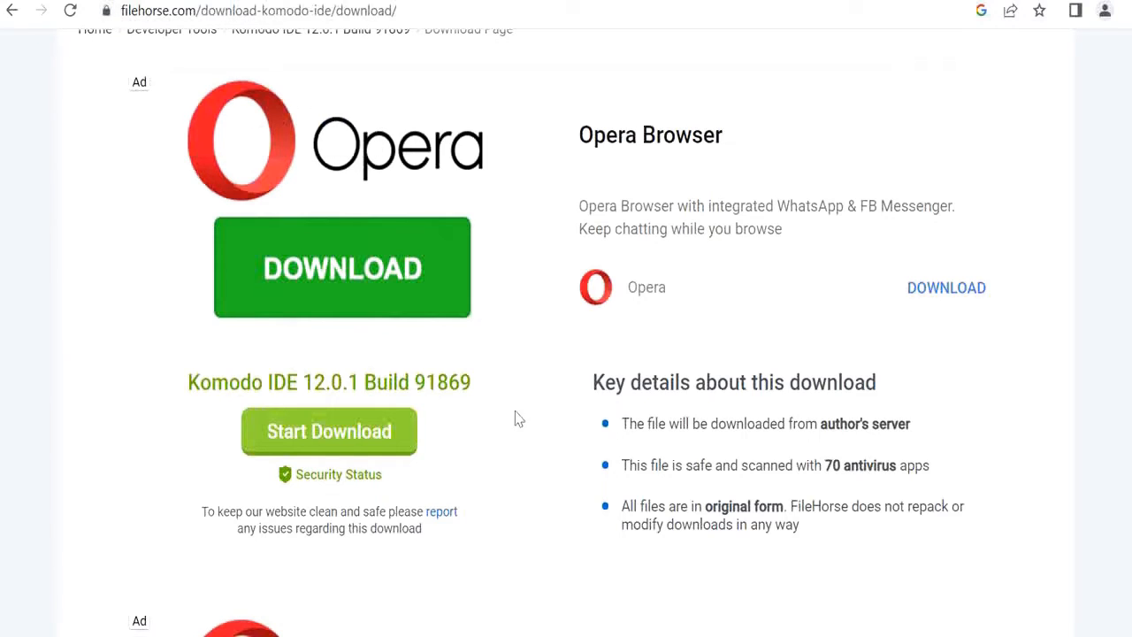
pyautogui.click(329, 432)
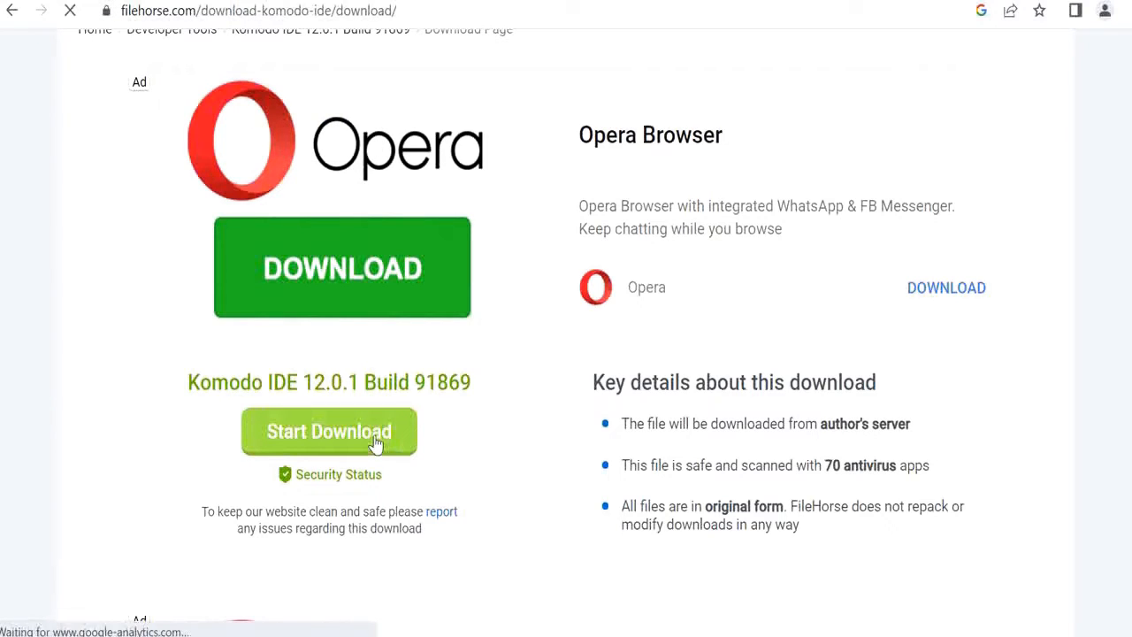
pyautogui.click(329, 432)
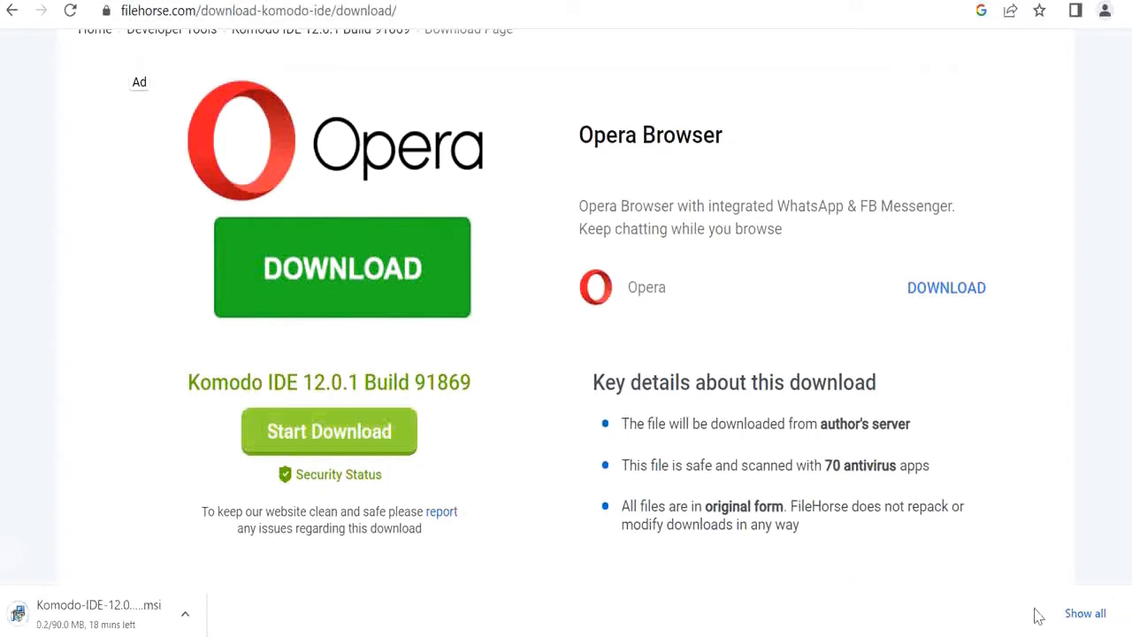
pyautogui.moveTo(187, 601)
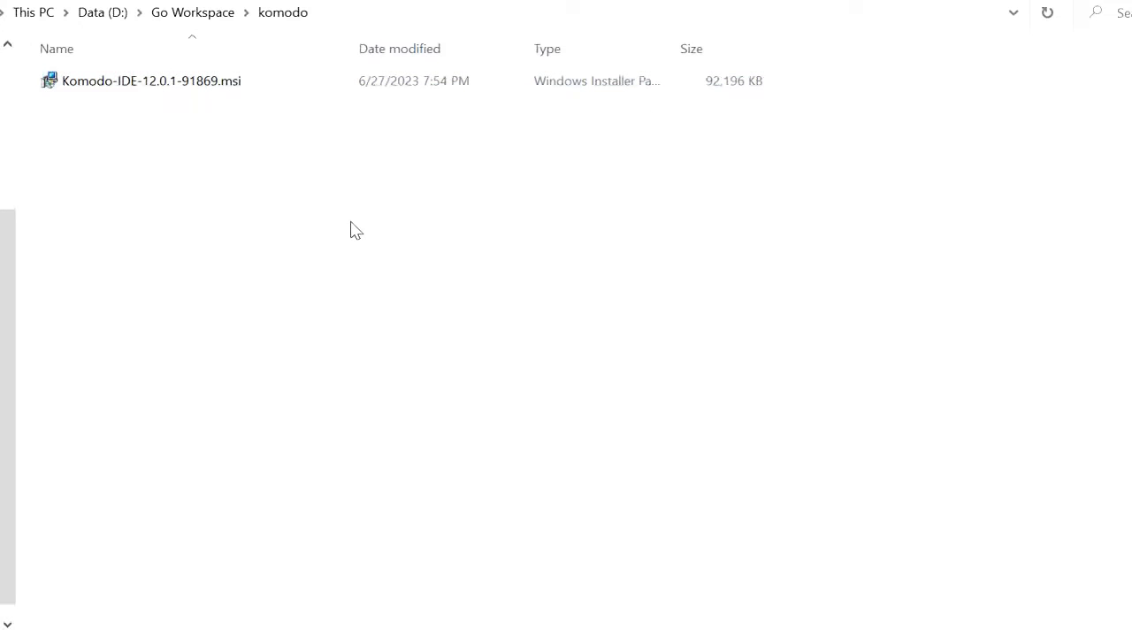
pyautogui.moveTo(191, 86)
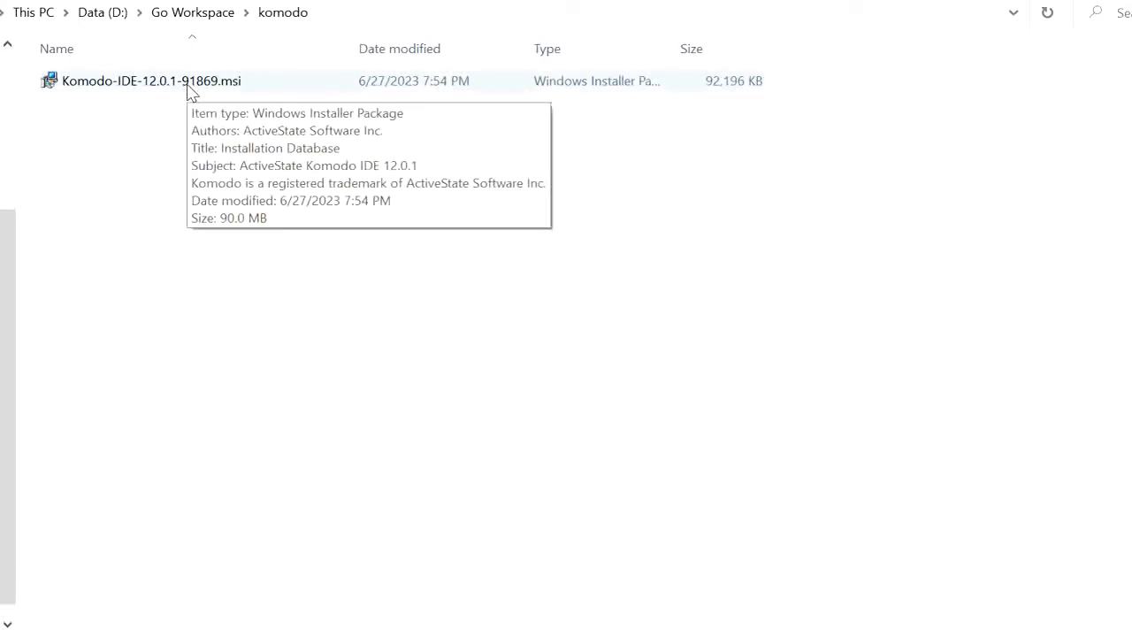
# - Launch the downloaded Komodo IDE 12.0.1 .msi and install it with default features and location
pyautogui.doubleClick(150, 80)
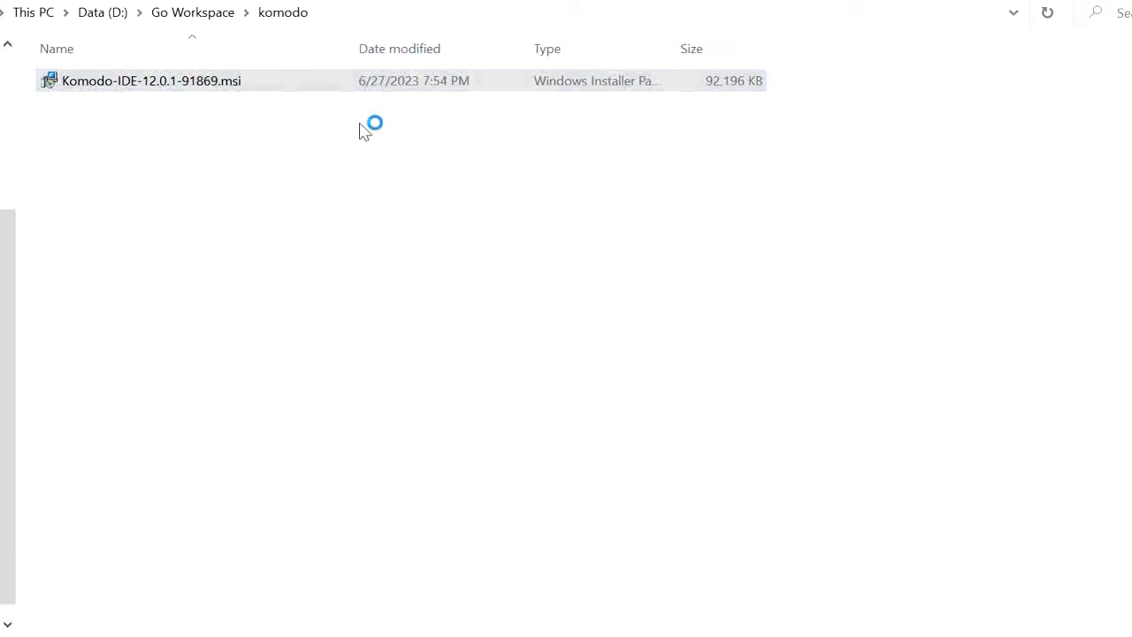
pyautogui.doubleClick(146, 80)
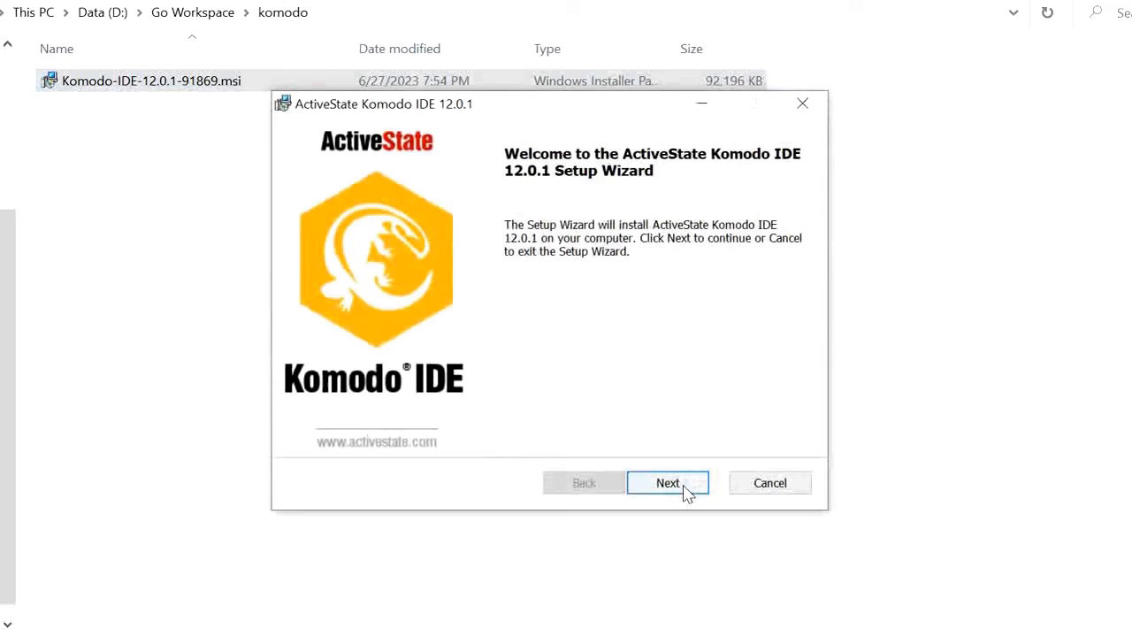
pyautogui.click(667, 482)
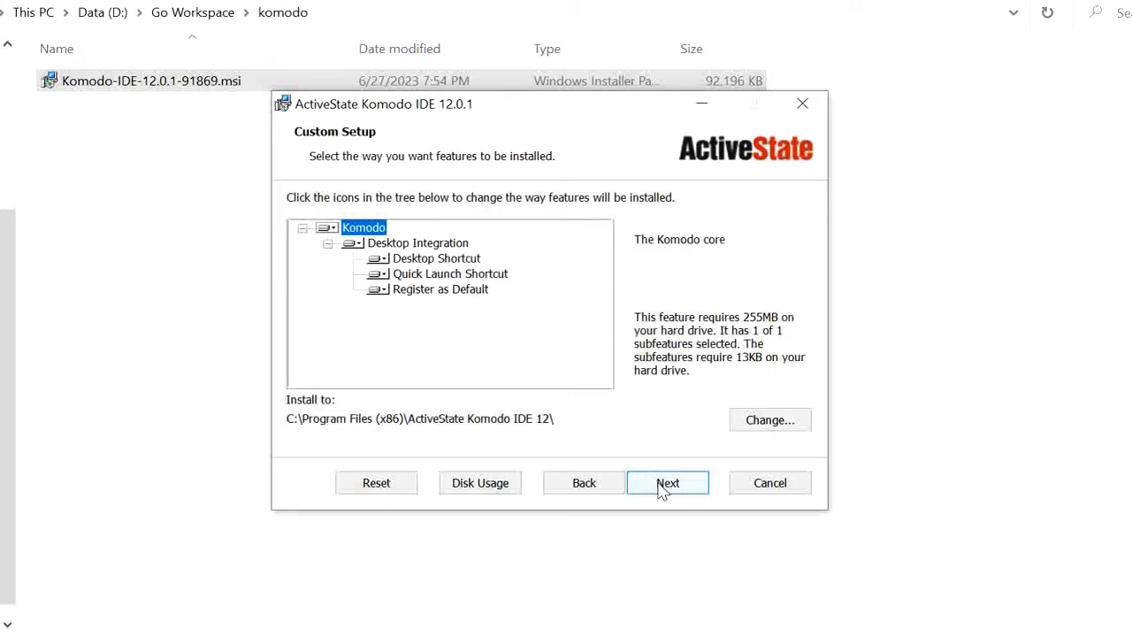
pyautogui.click(669, 482)
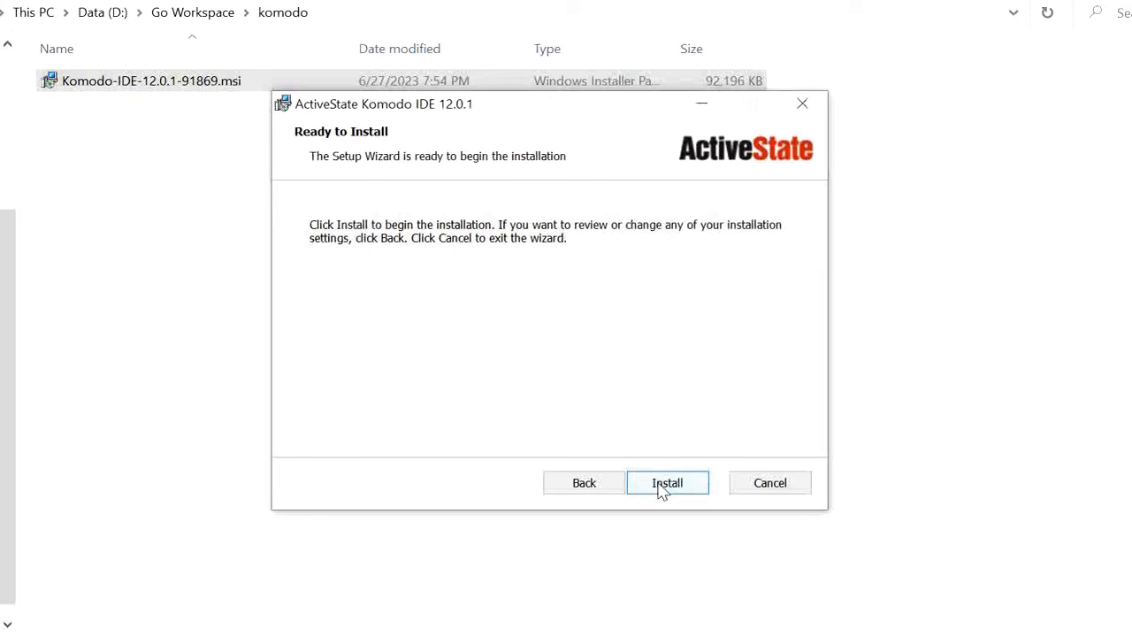
pyautogui.click(668, 482)
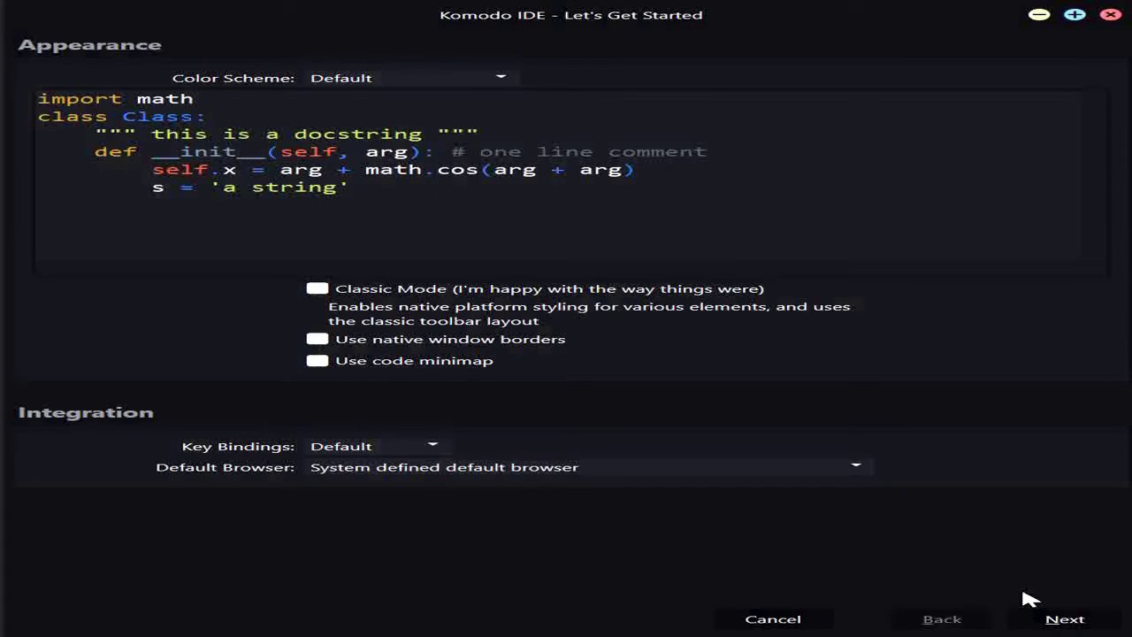
# - Accept the default appearance, indentation, automation and component settings in Let's Get Started, then finish
pyautogui.click(1068, 619)
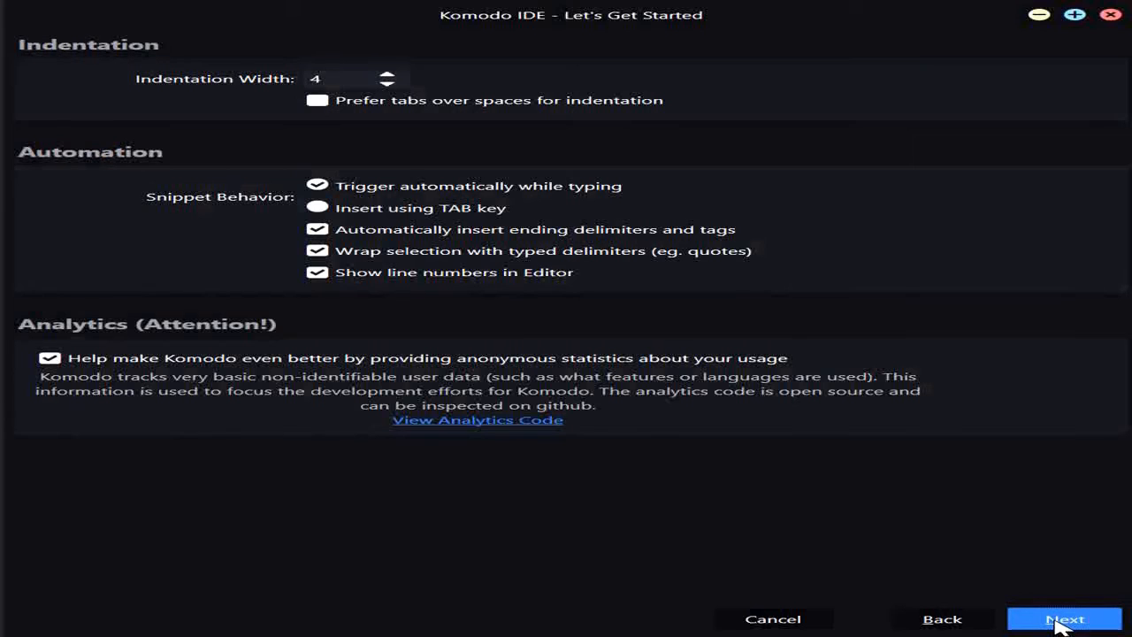
pyautogui.click(1064, 618)
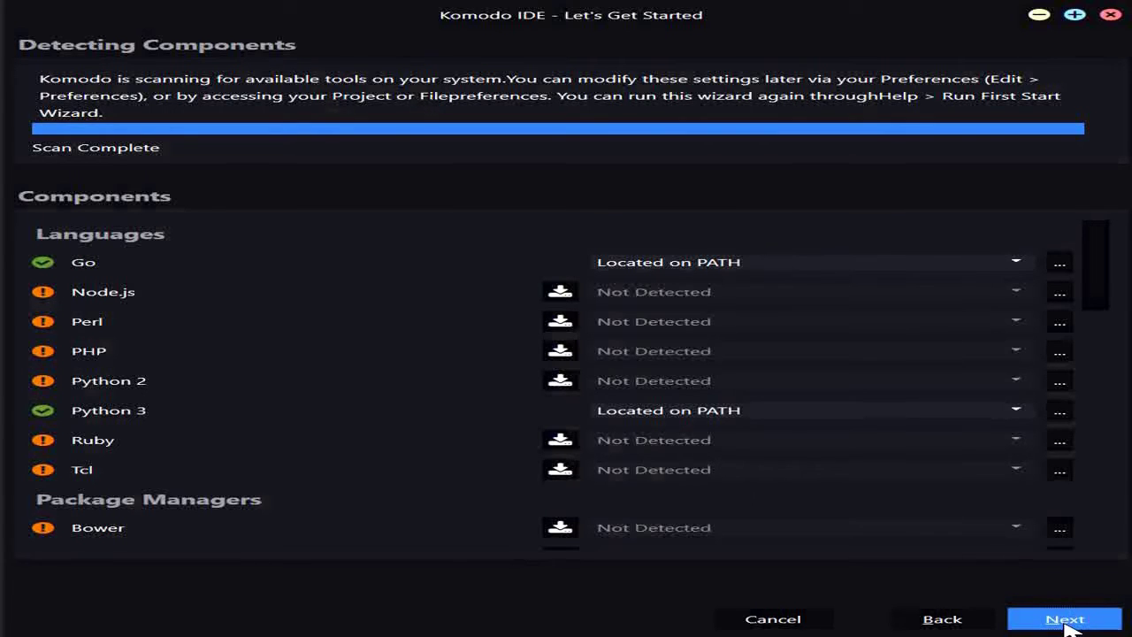
pyautogui.click(1065, 619)
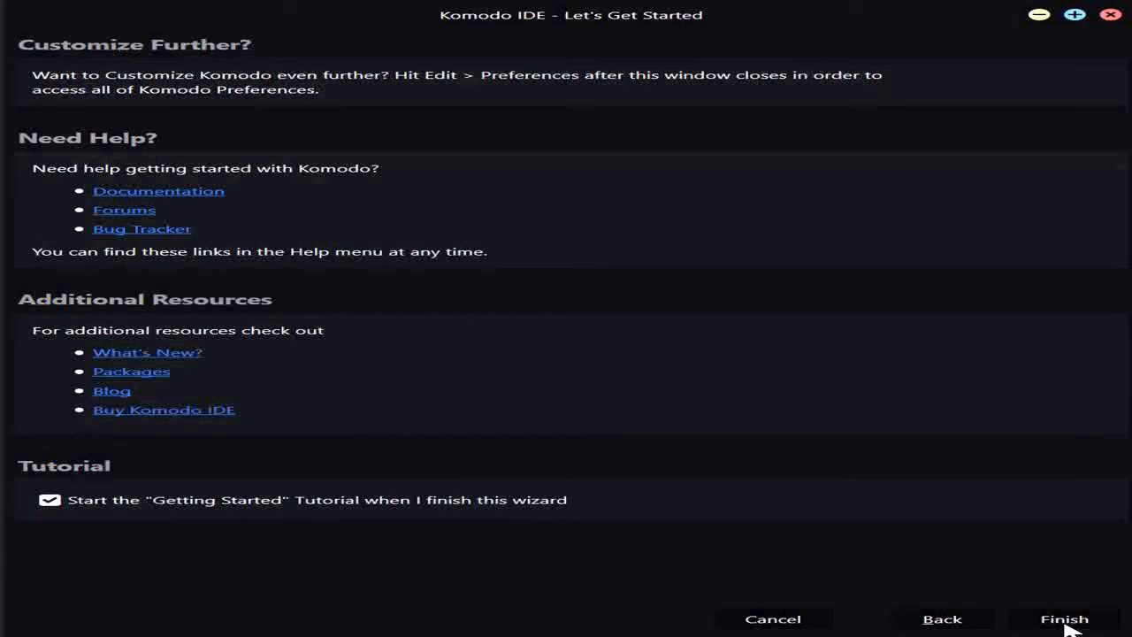
pyautogui.click(1067, 618)
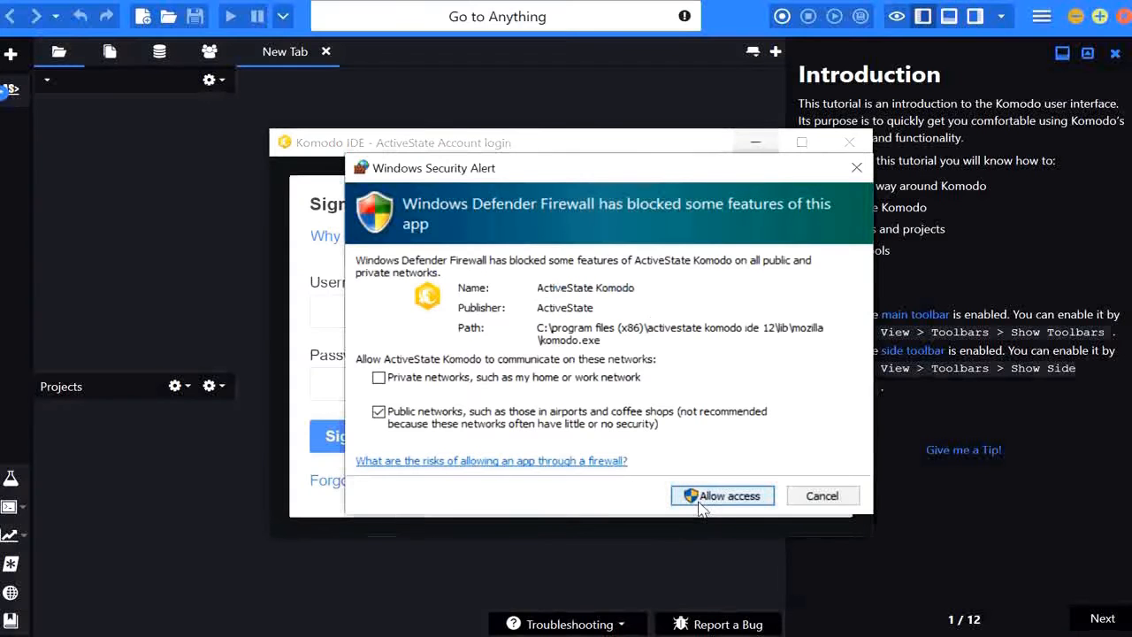
# - Allow Komodo access in the Windows Security Alert and close the ActiveState Account login
pyautogui.click(722, 495)
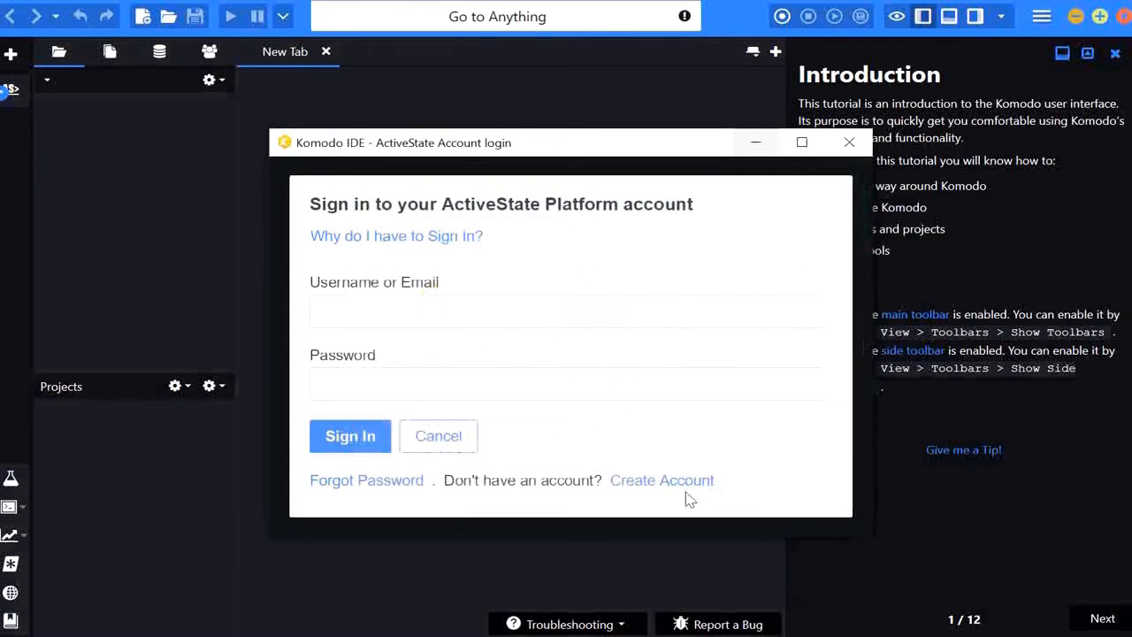
pyautogui.moveTo(428, 439)
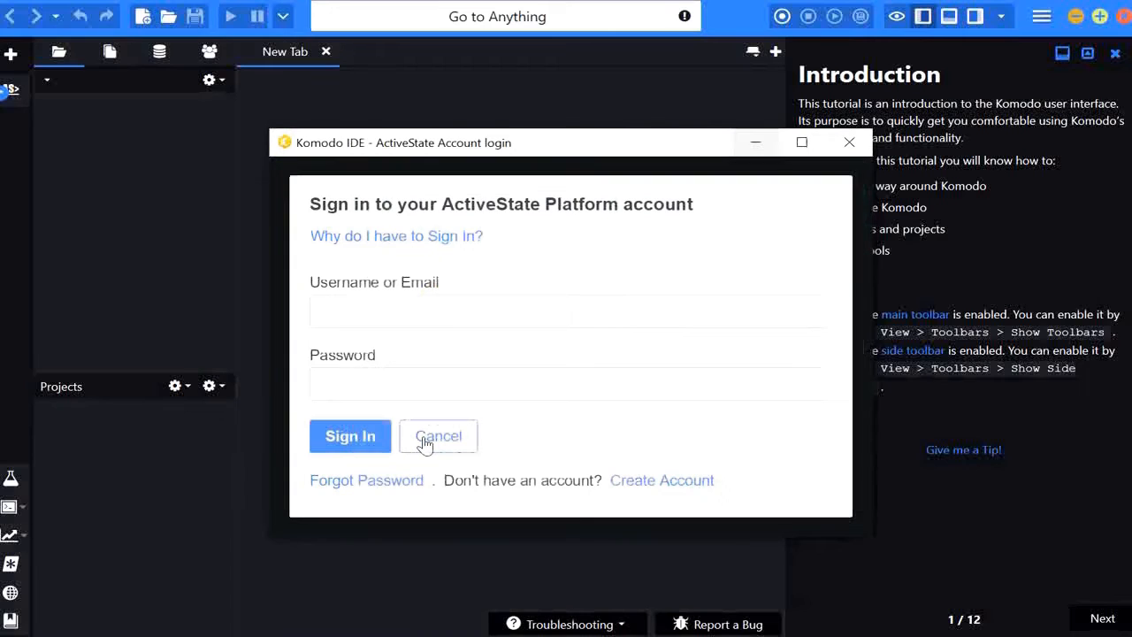
pyautogui.moveTo(751, 188)
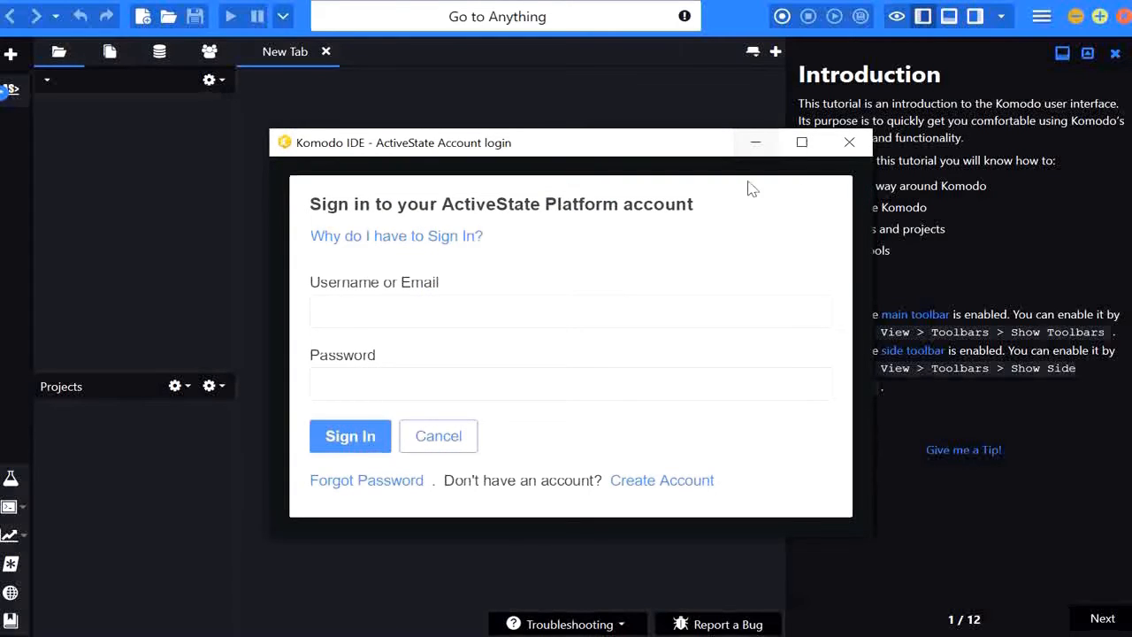
pyautogui.moveTo(849, 142)
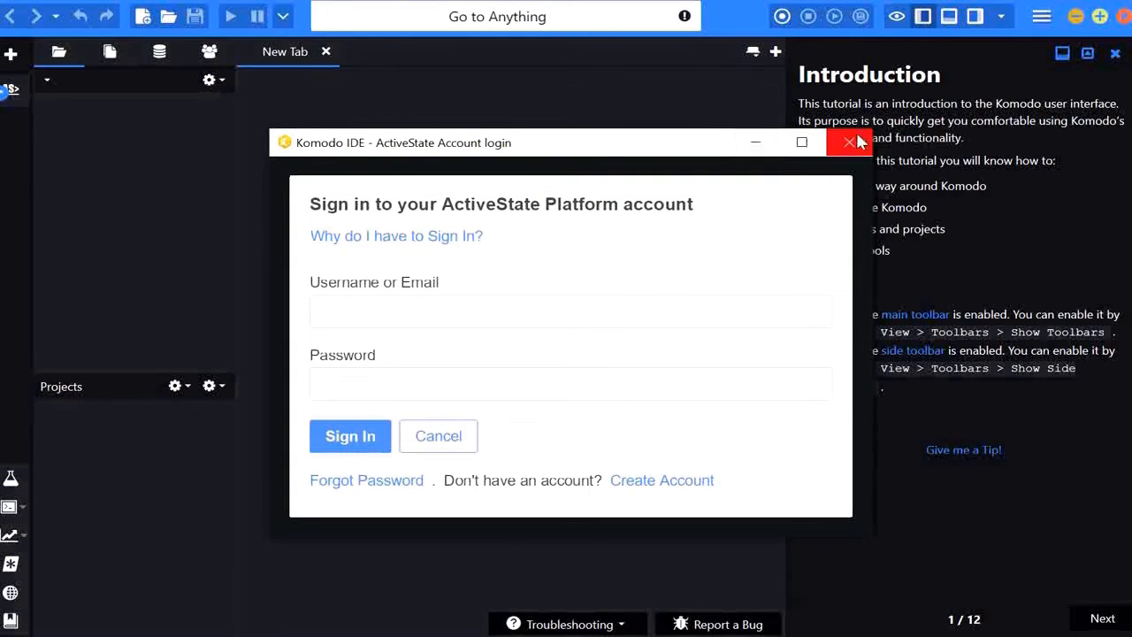
pyautogui.click(848, 142)
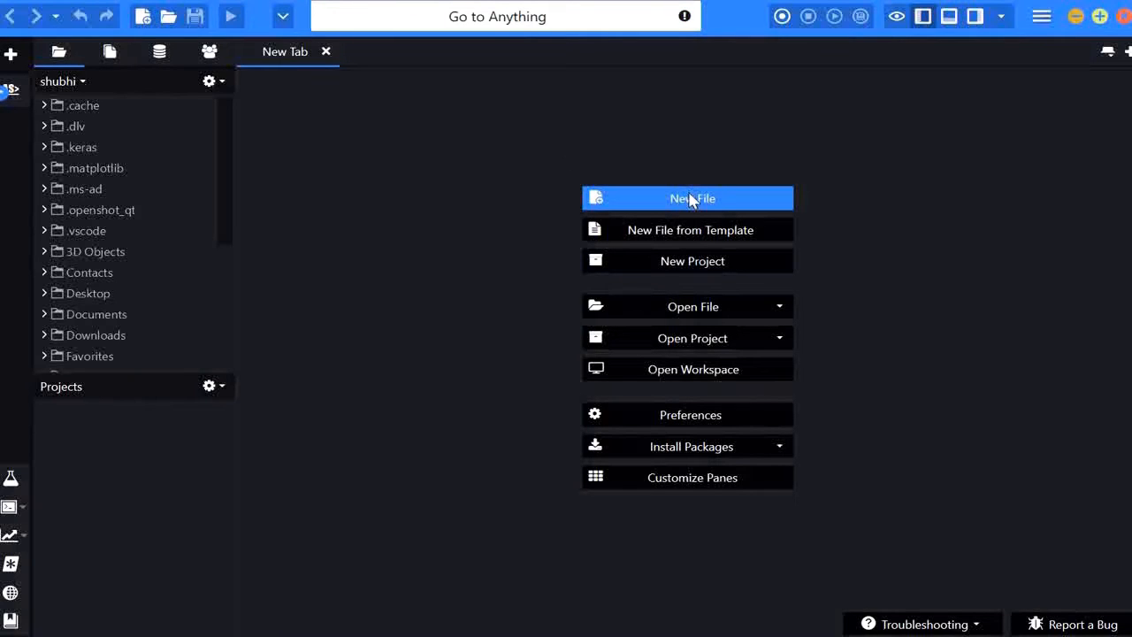
# - Create a blank Text-1.txt and point the Places file browser at the C:\ drive root
pyautogui.click(687, 197)
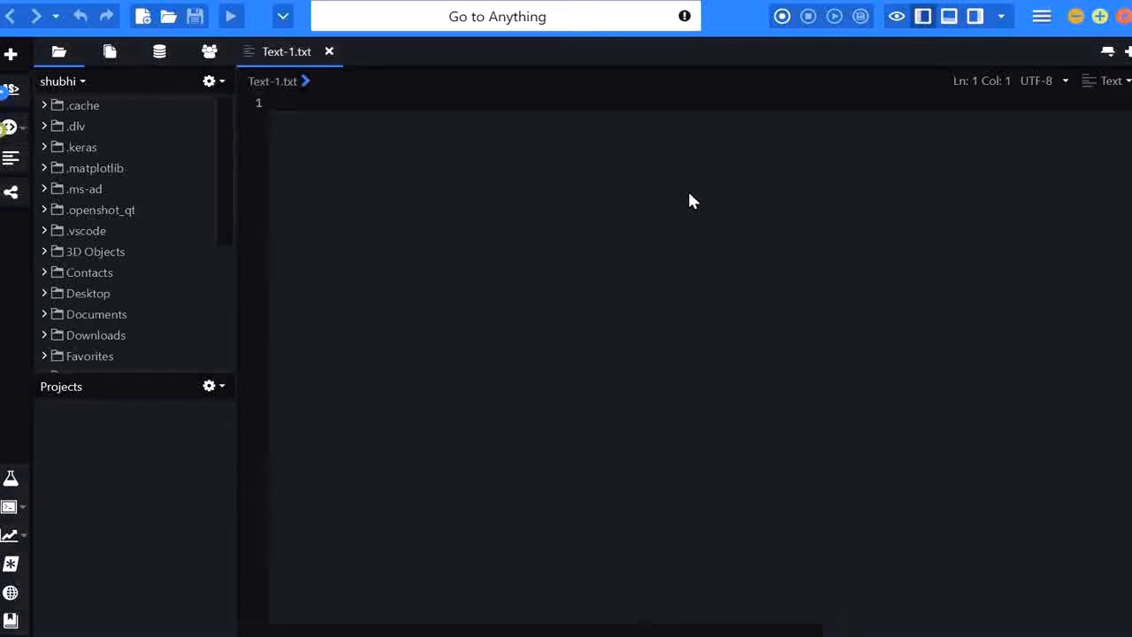
pyautogui.moveTo(262, 88)
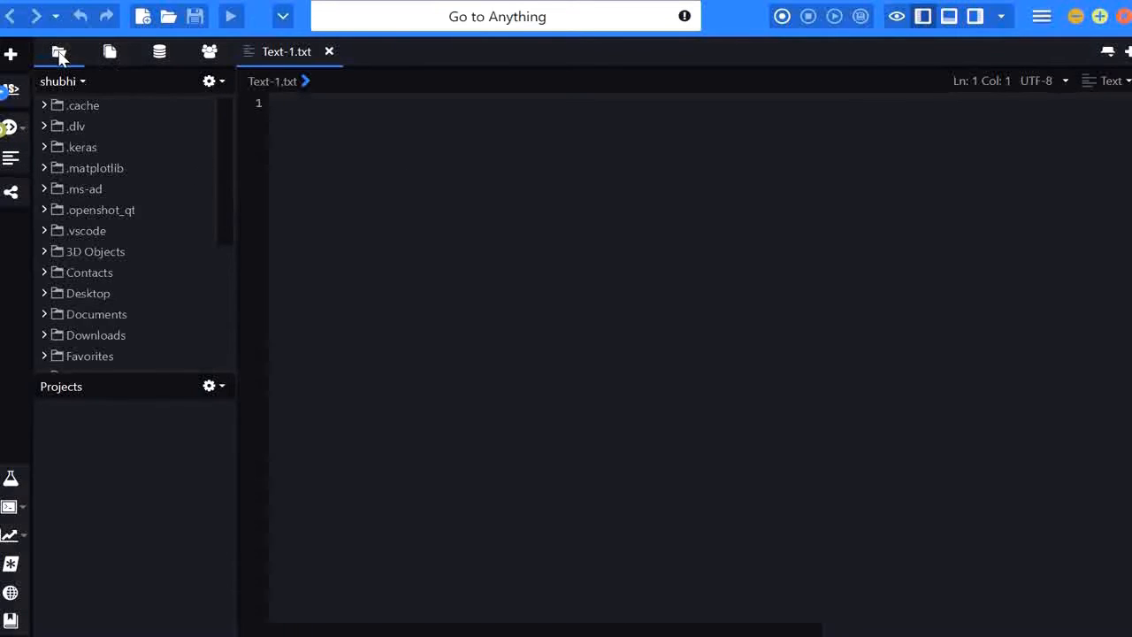
pyautogui.click(62, 81)
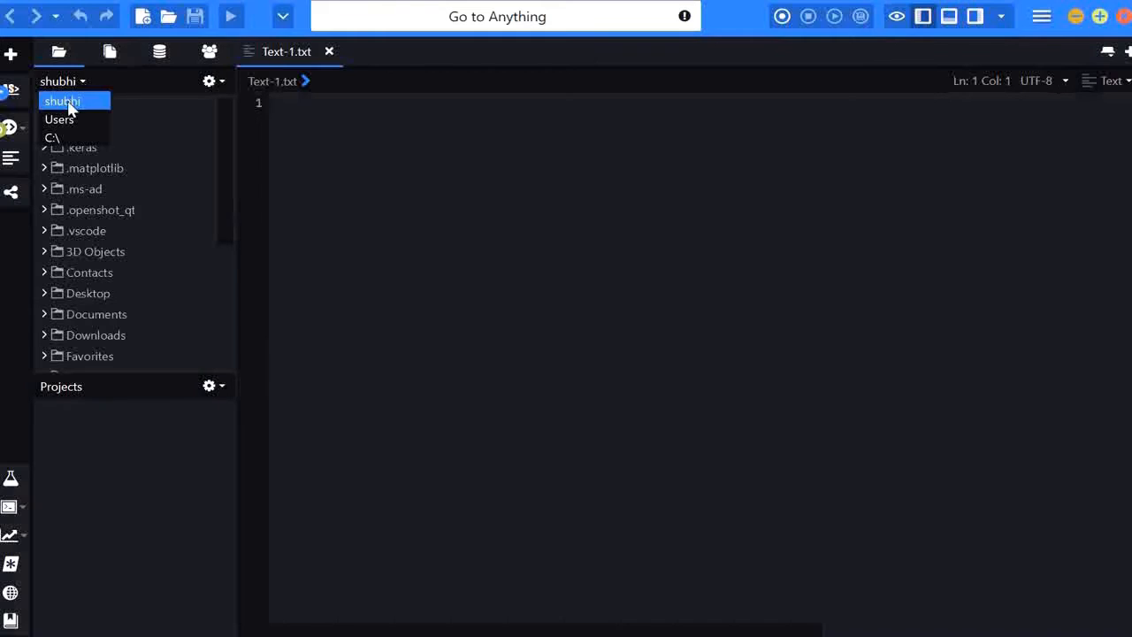
pyautogui.click(52, 137)
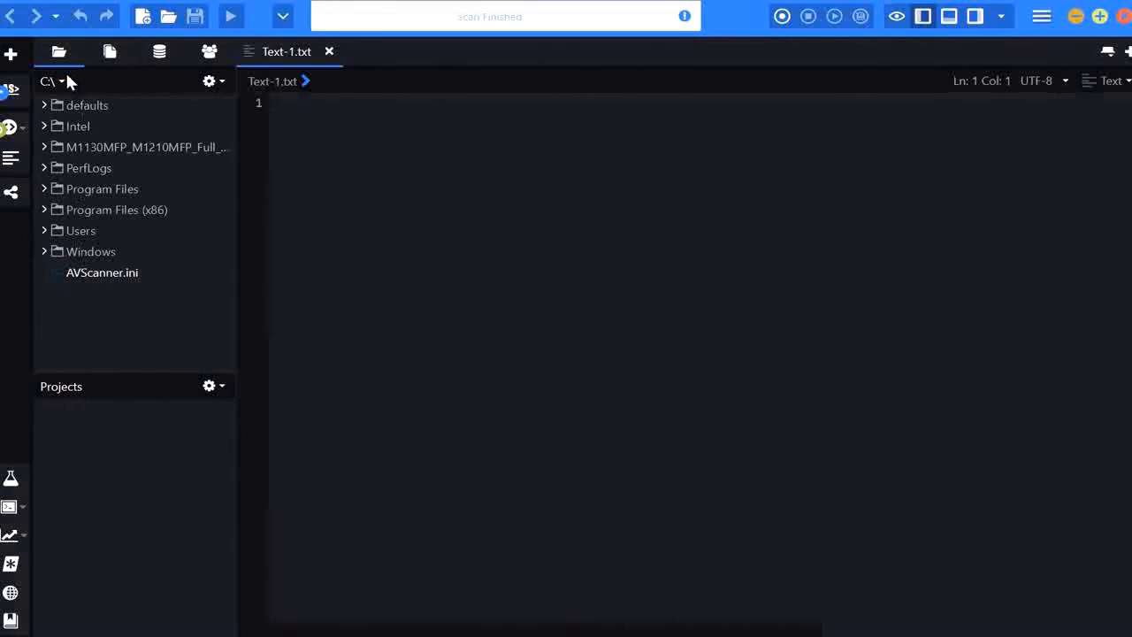
pyautogui.click(110, 50)
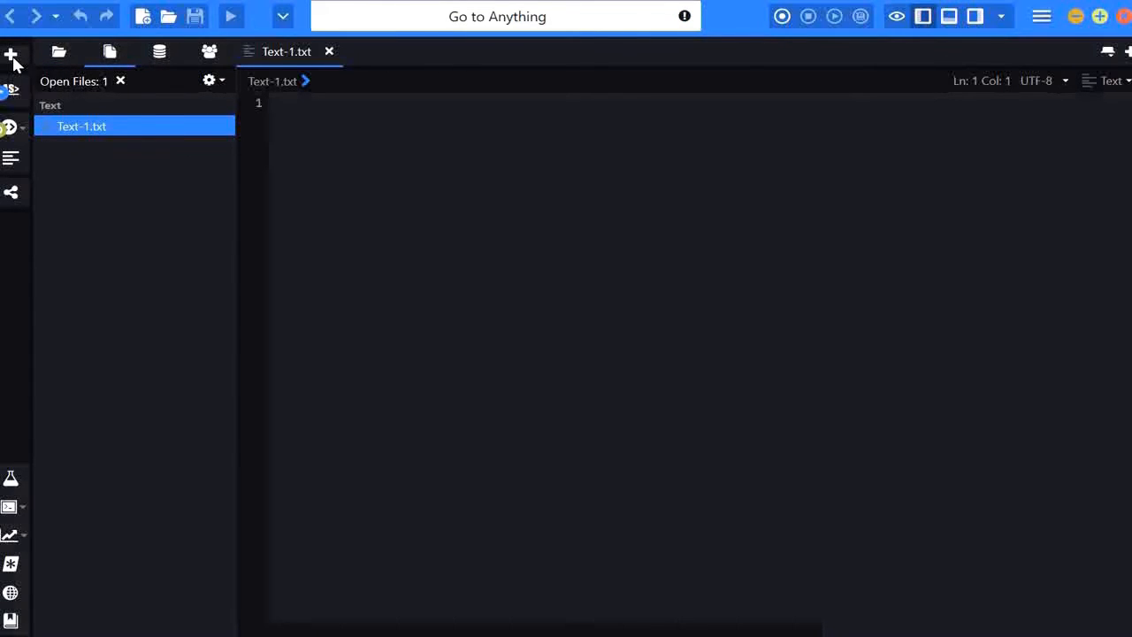
pyautogui.moveTo(186, 232)
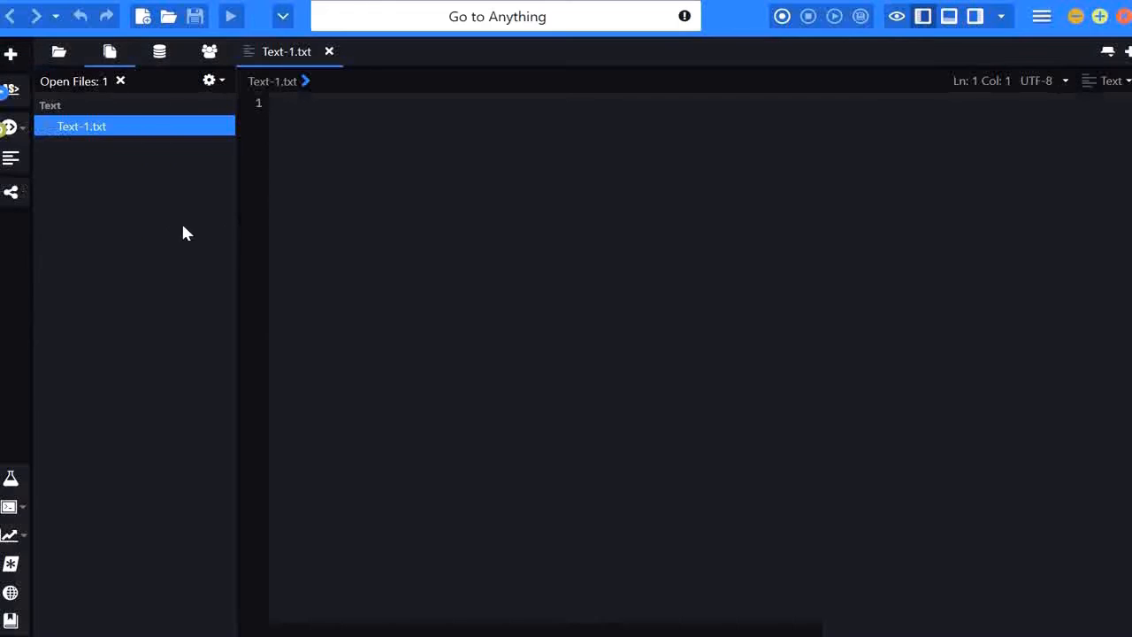
pyautogui.click(57, 50)
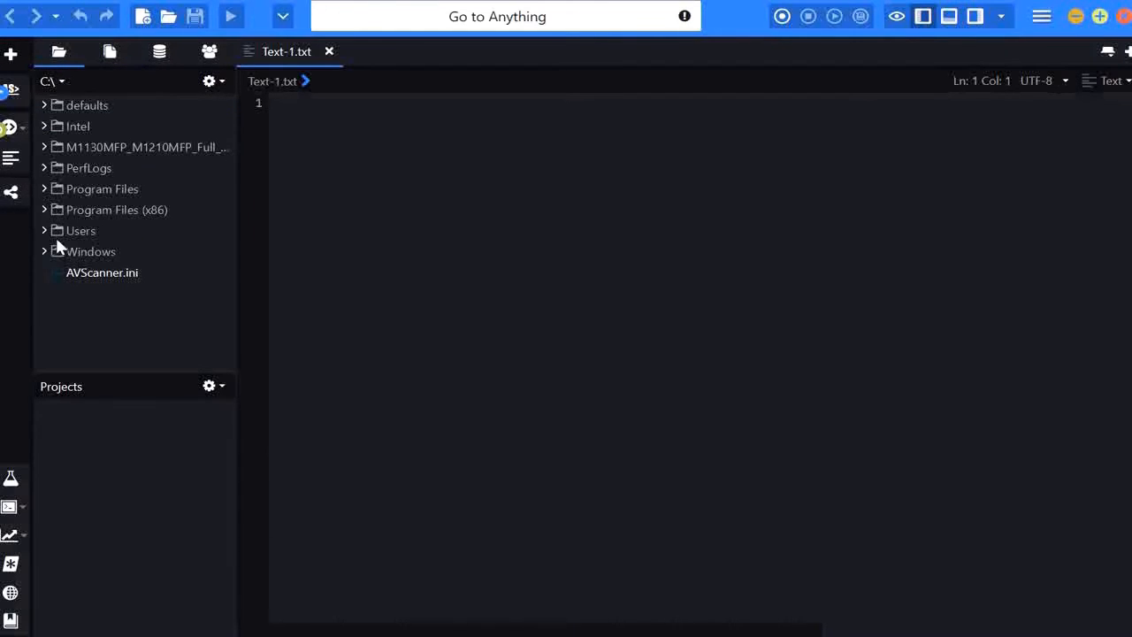
pyautogui.click(91, 251)
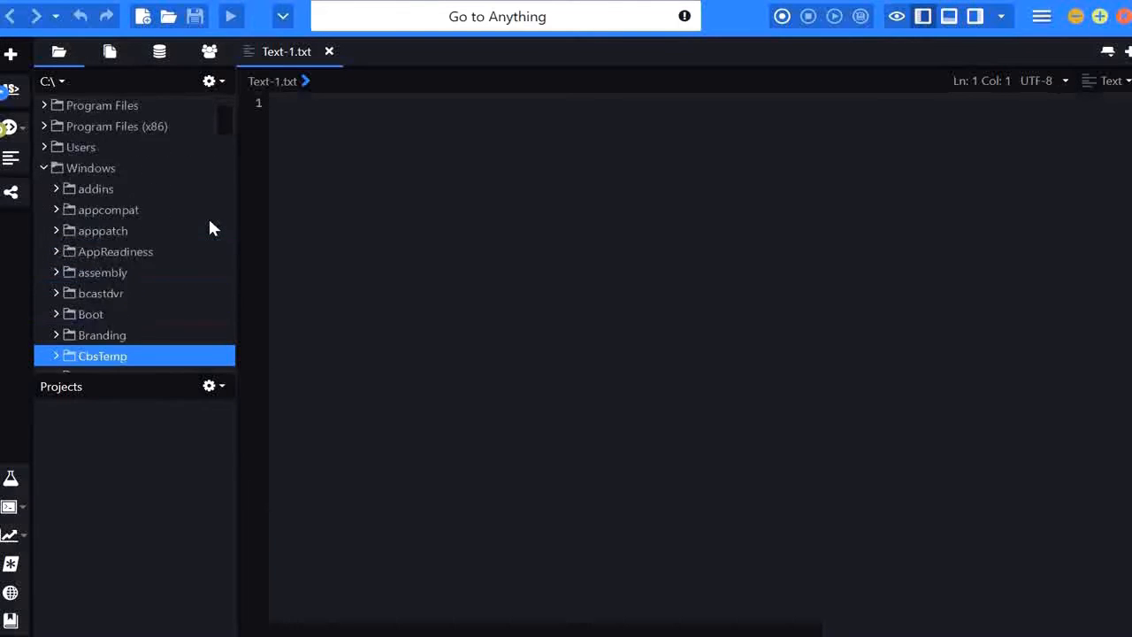
pyautogui.scroll(-3)
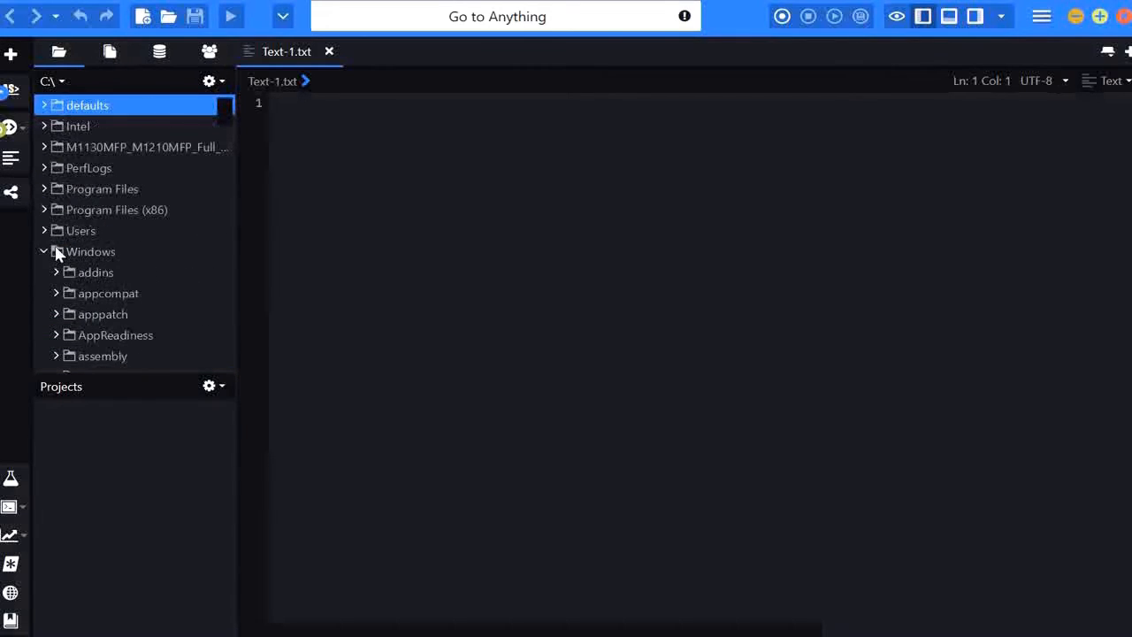
pyautogui.click(43, 251)
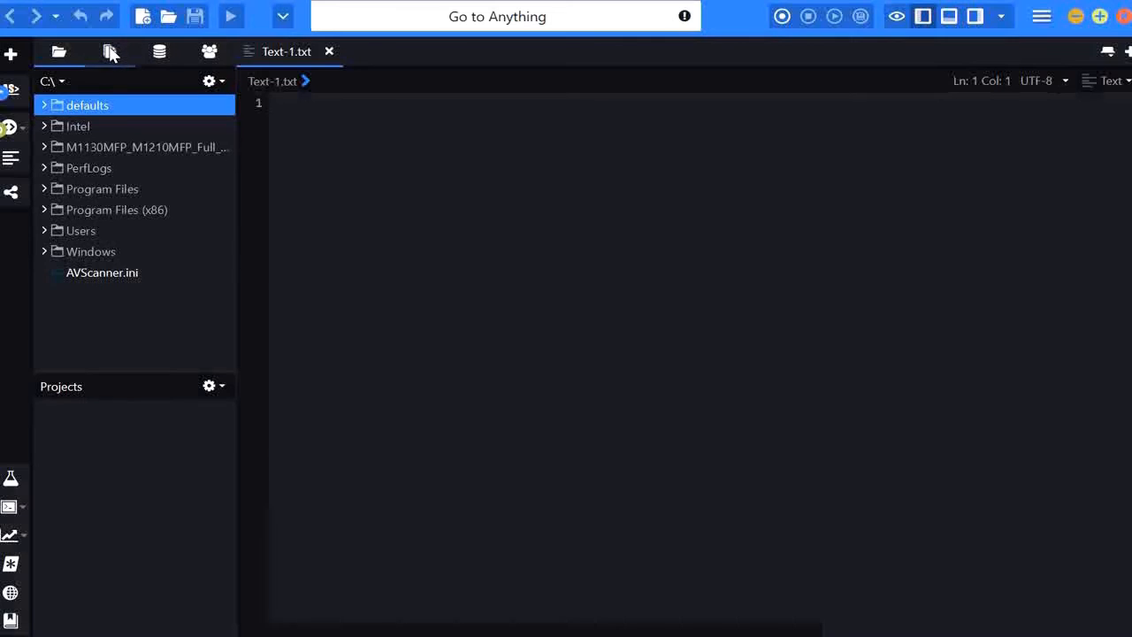
pyautogui.click(159, 52)
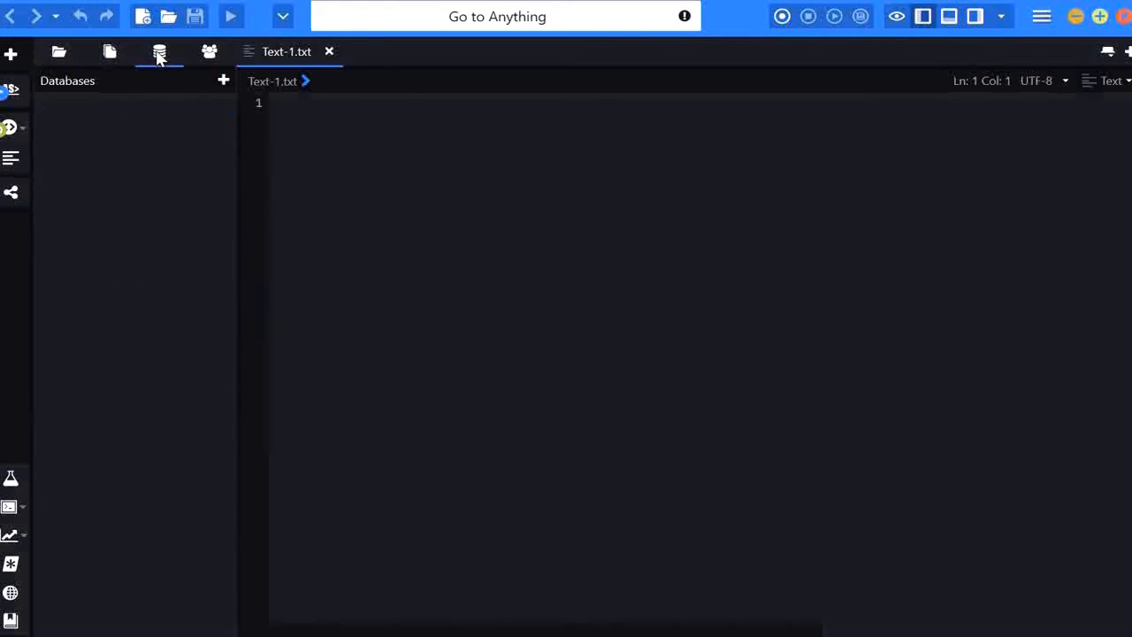
pyautogui.click(209, 52)
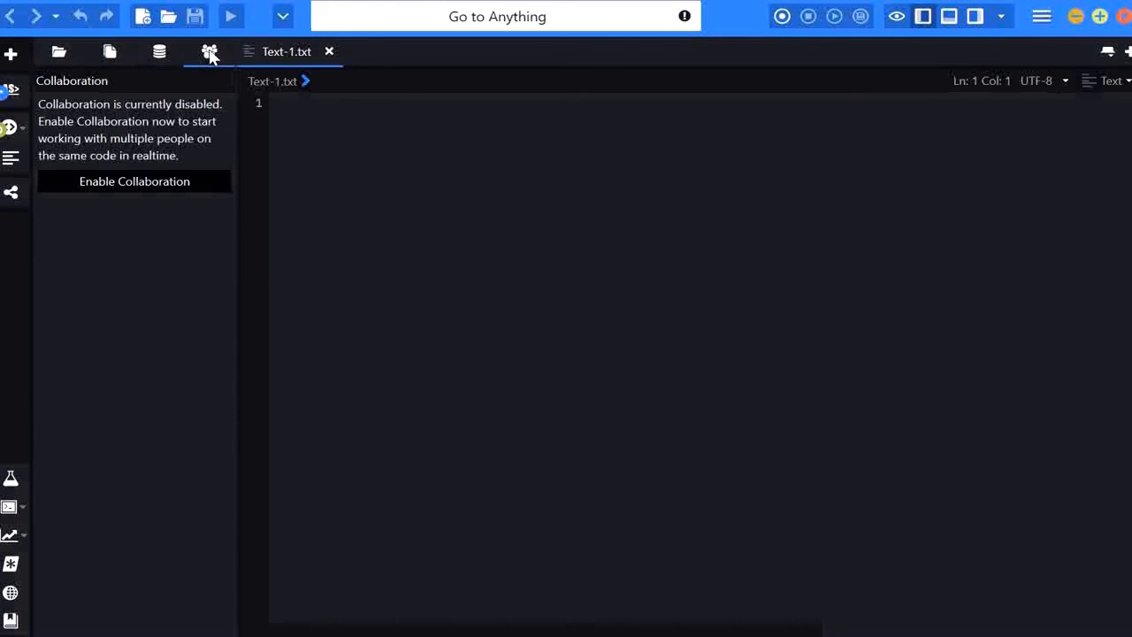
pyautogui.moveTo(924, 156)
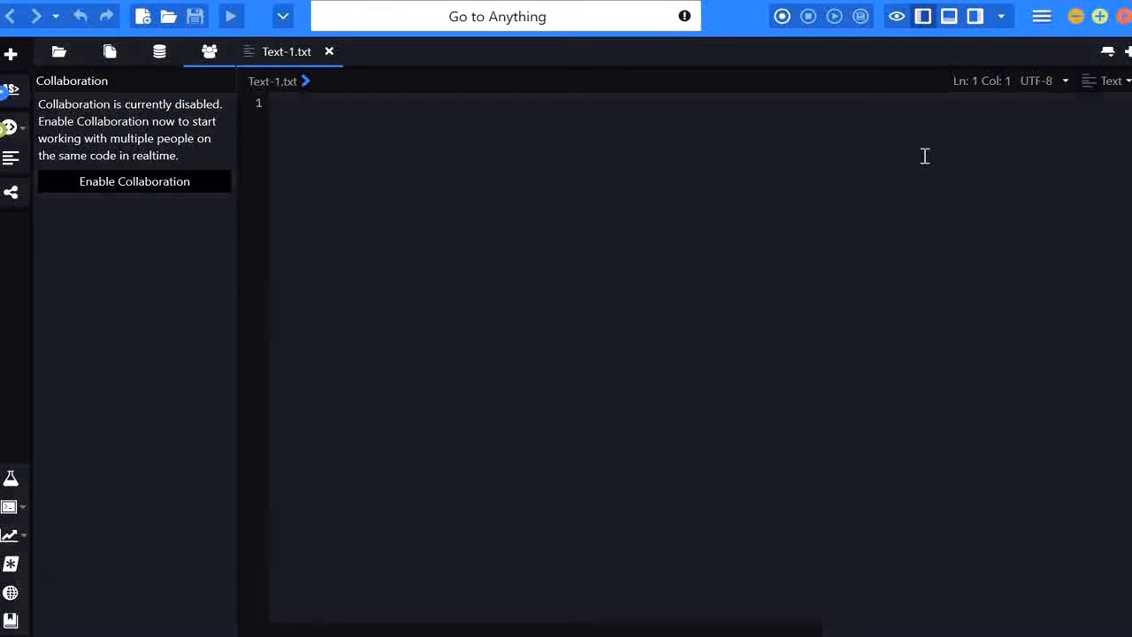
pyautogui.moveTo(160, 53)
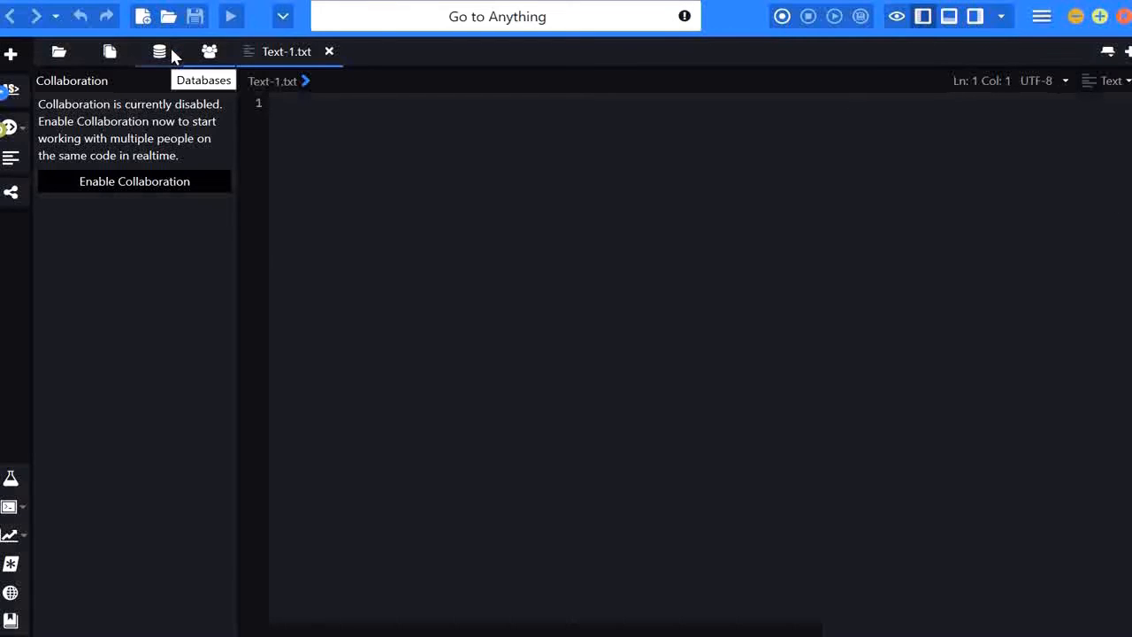
pyautogui.click(159, 52)
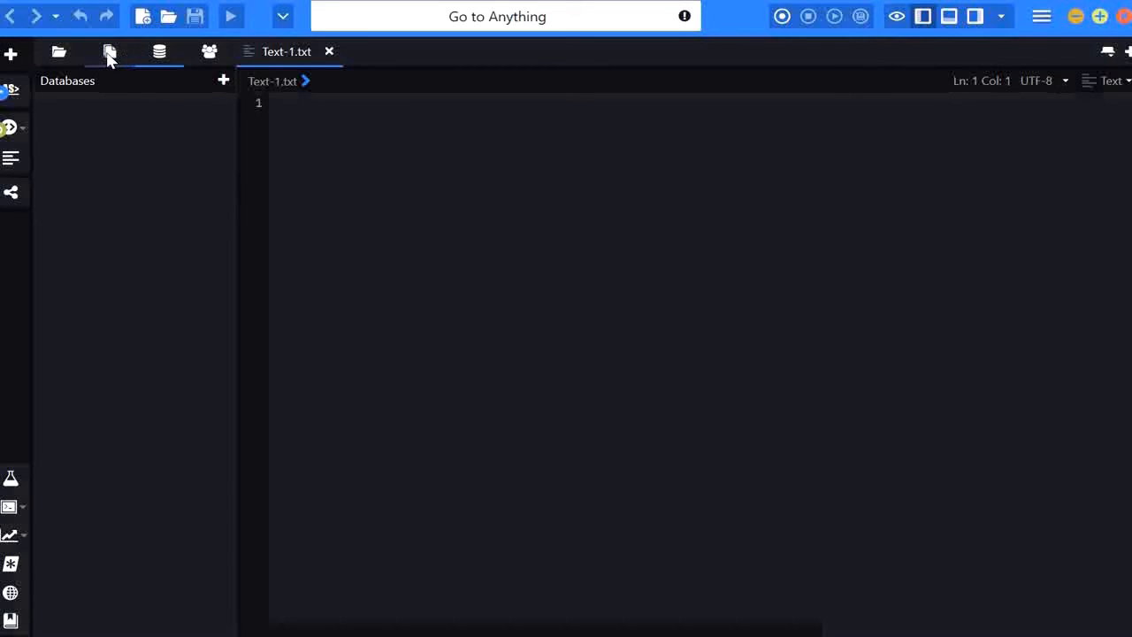
pyautogui.click(109, 52)
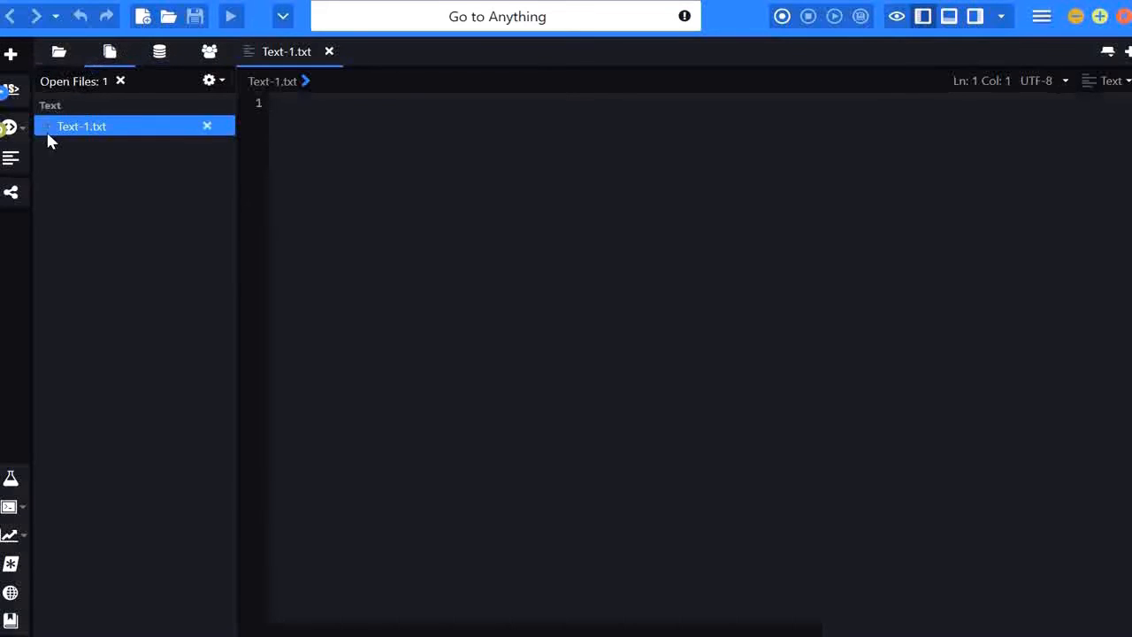
pyautogui.moveTo(85, 126)
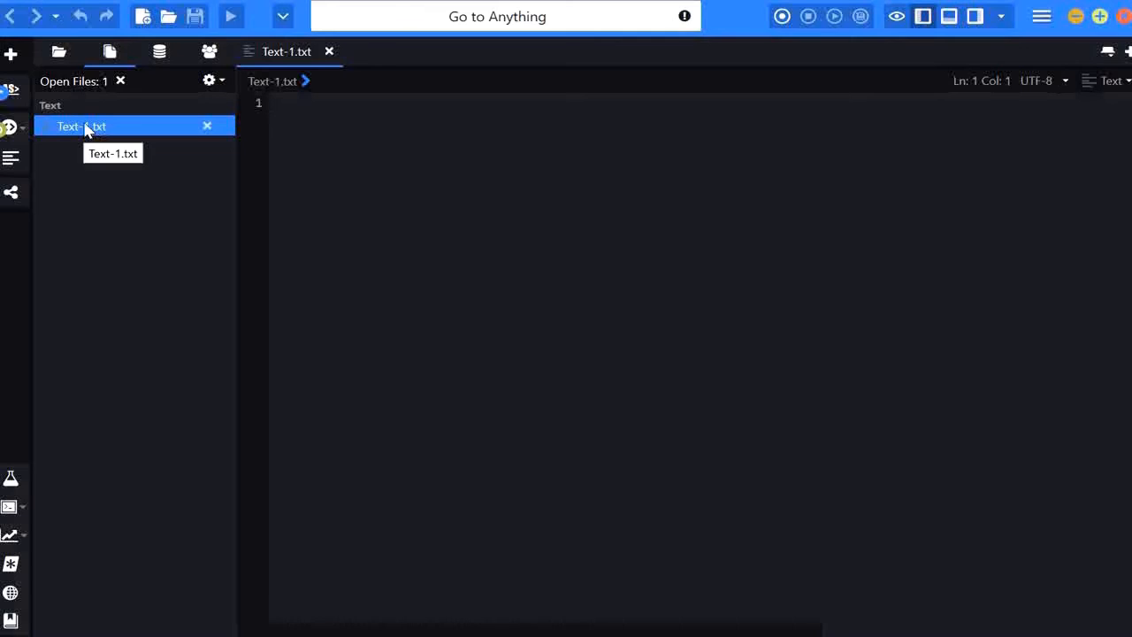
pyautogui.rightClick(81, 126)
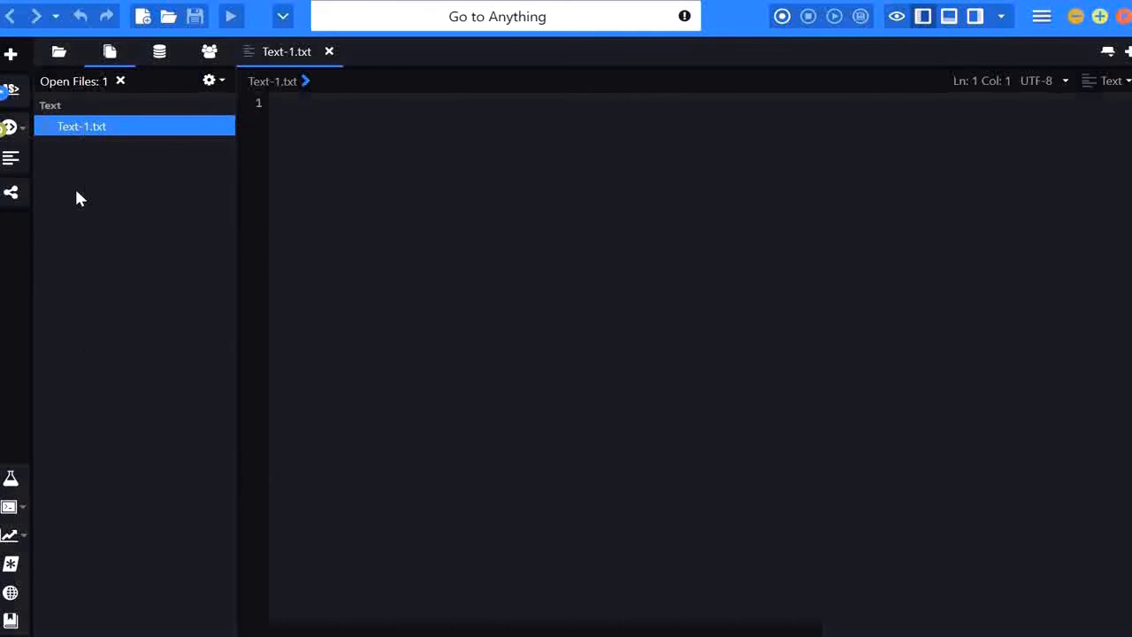
pyautogui.click(108, 52)
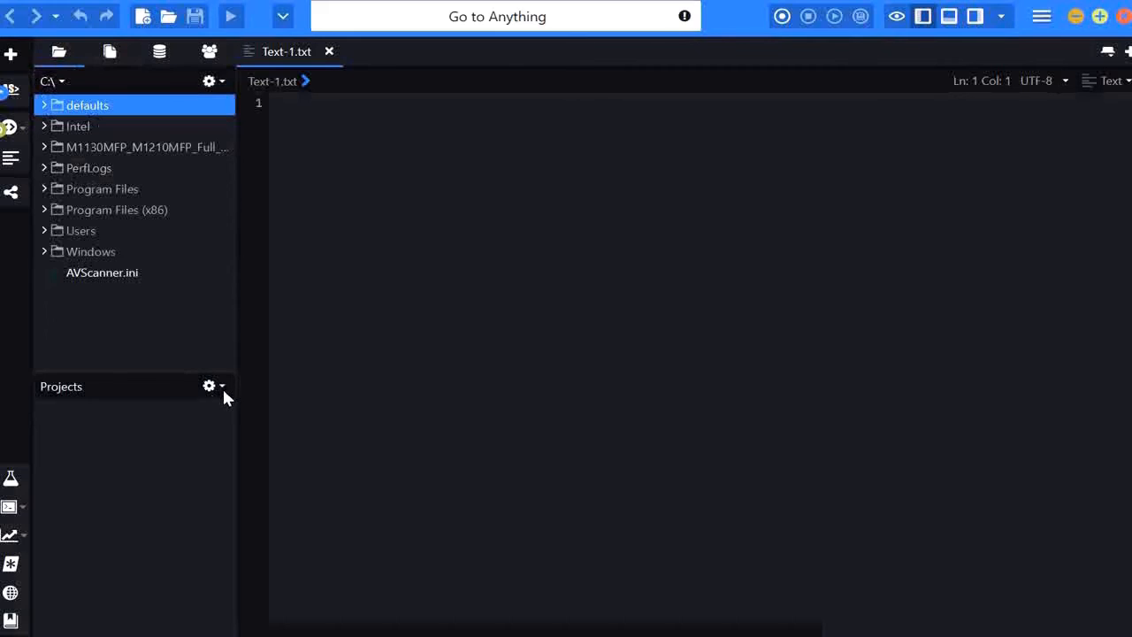
# - Create a new project in the Workspace folder with the name KomodoProject
pyautogui.click(210, 387)
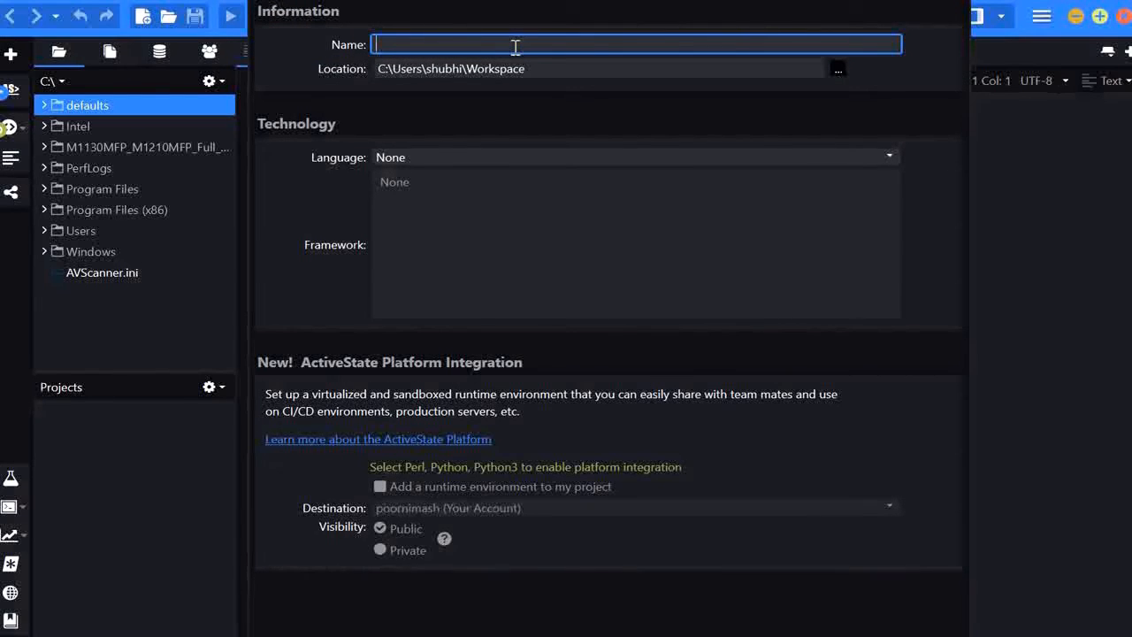
pyautogui.moveTo(663, 141)
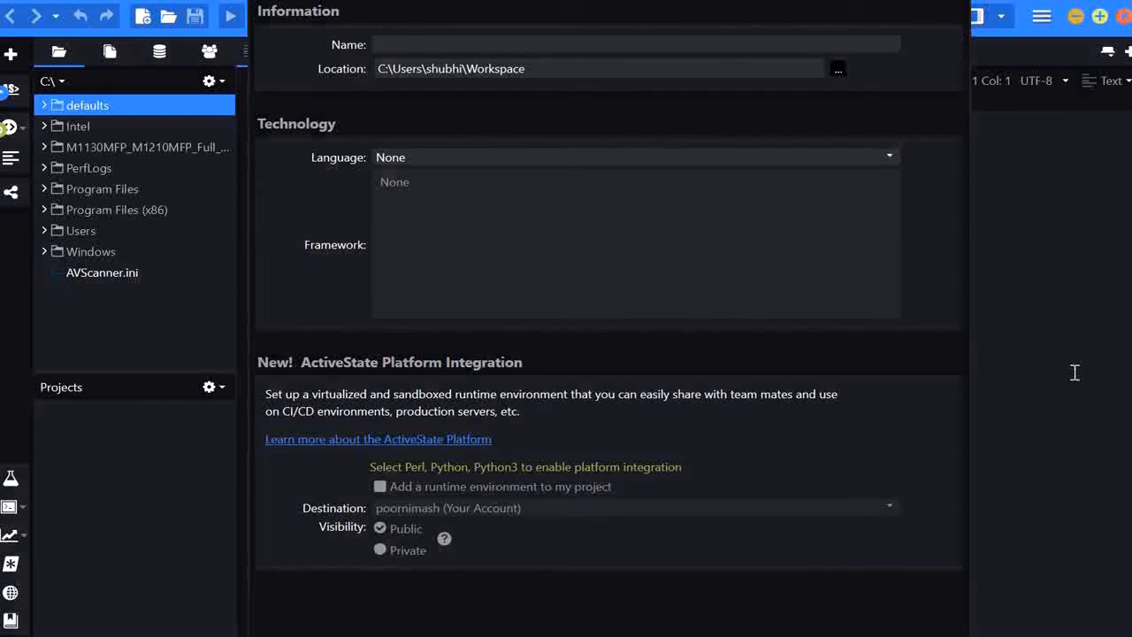
pyautogui.click(635, 43)
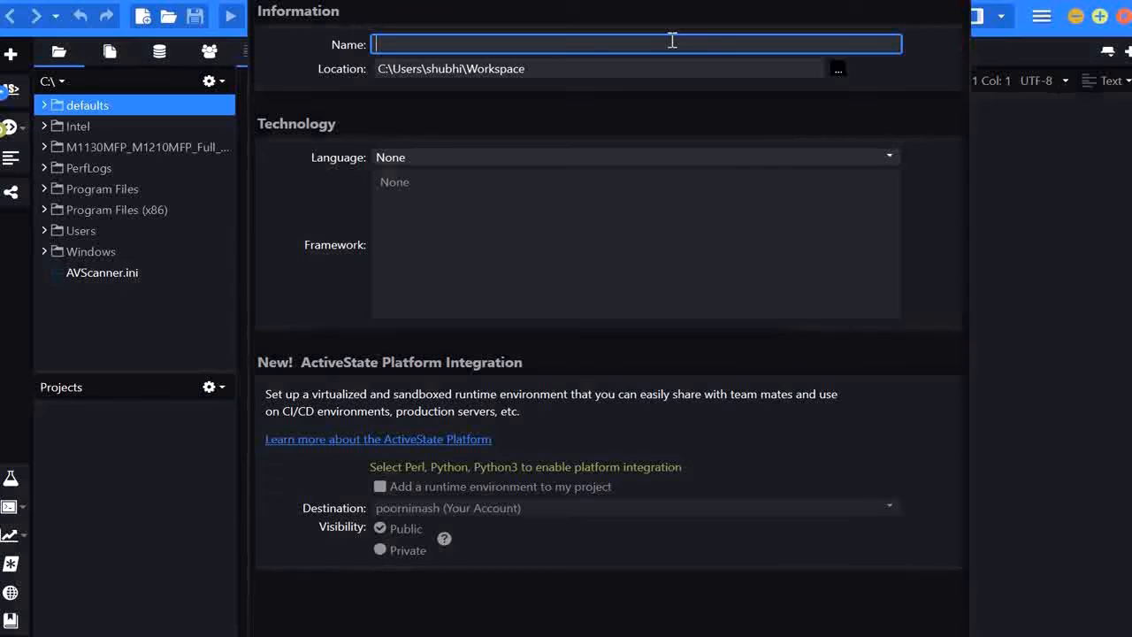
pyautogui.write('KomodoP')
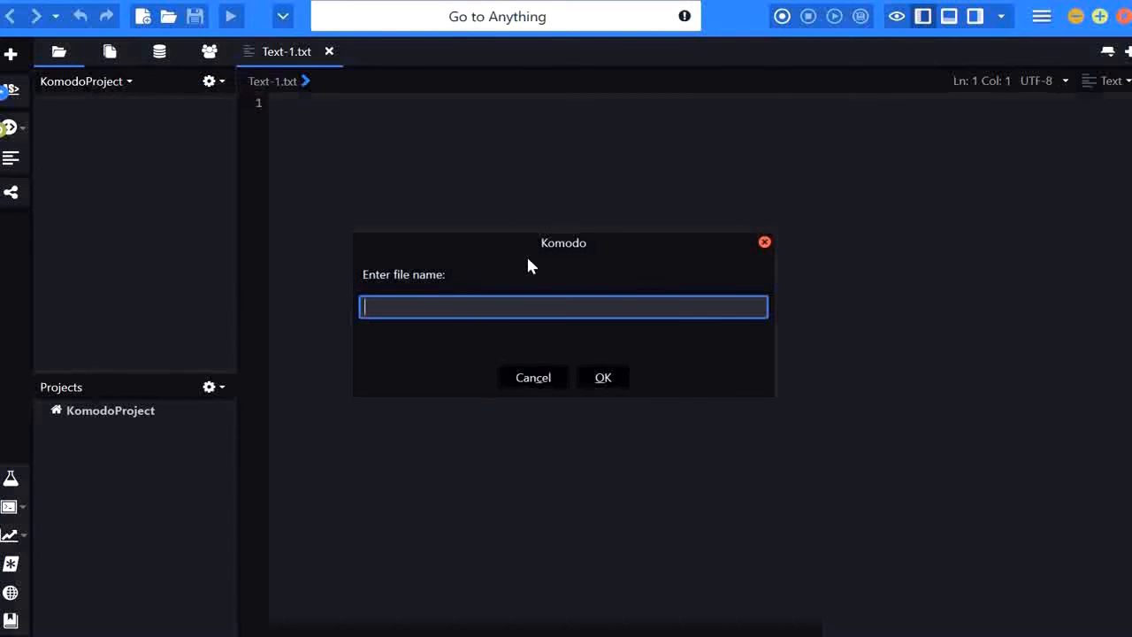
# - Name the new file test.go in the prompt and confirm creating it
pyautogui.write('test.go')
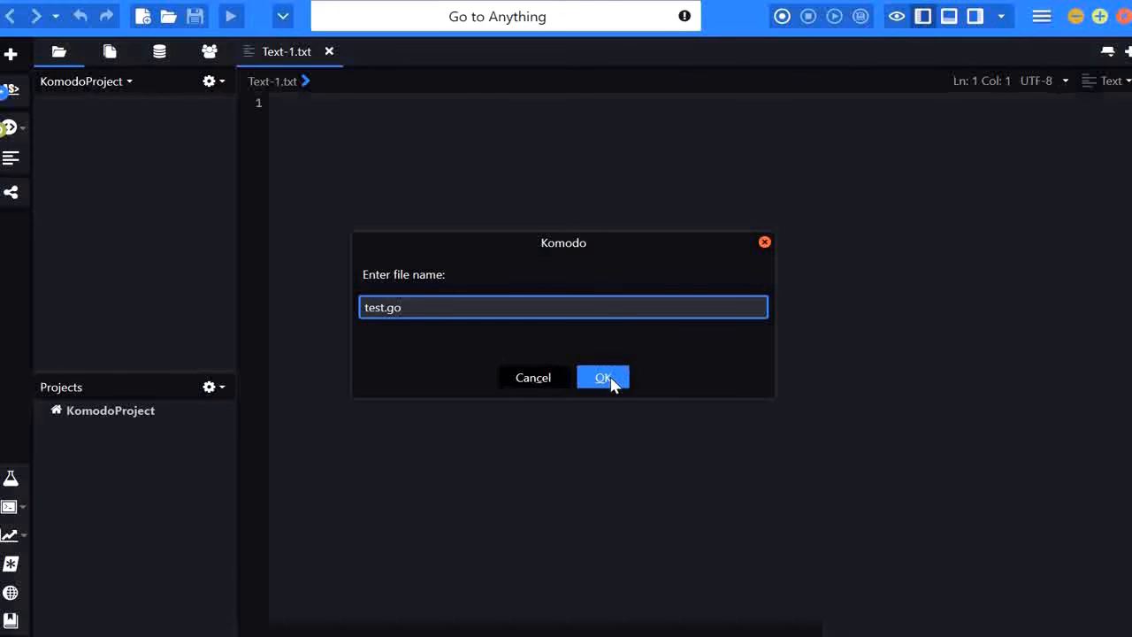
pyautogui.click(603, 377)
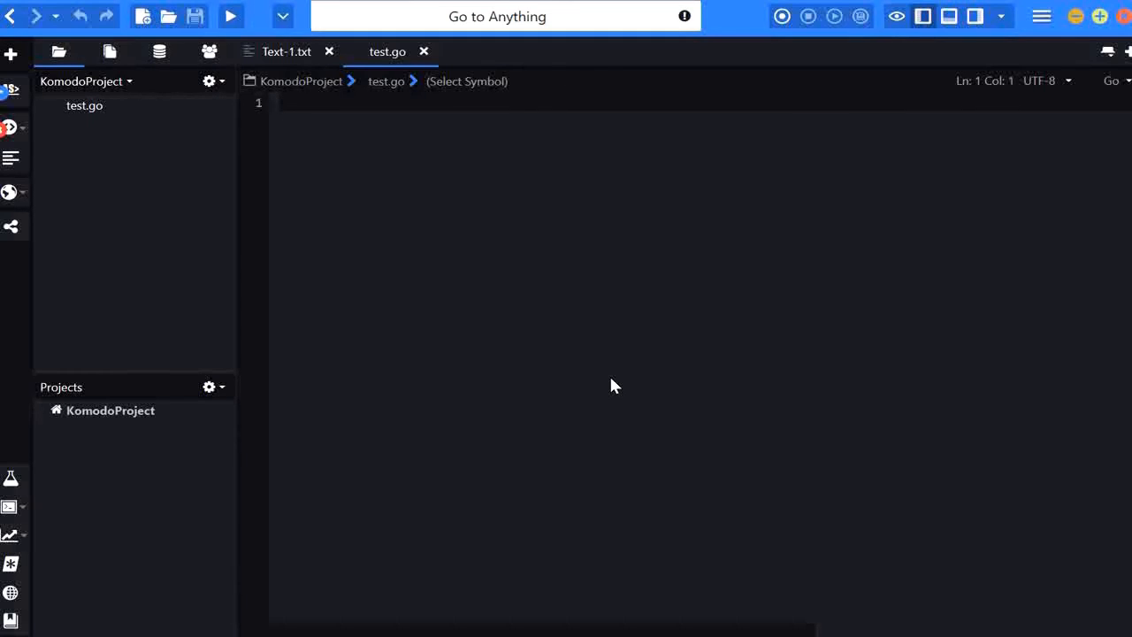
# - Type package main, import "fmt", and a main function calling fmt.Println("Hello Errac…")
pyautogui.write('p')
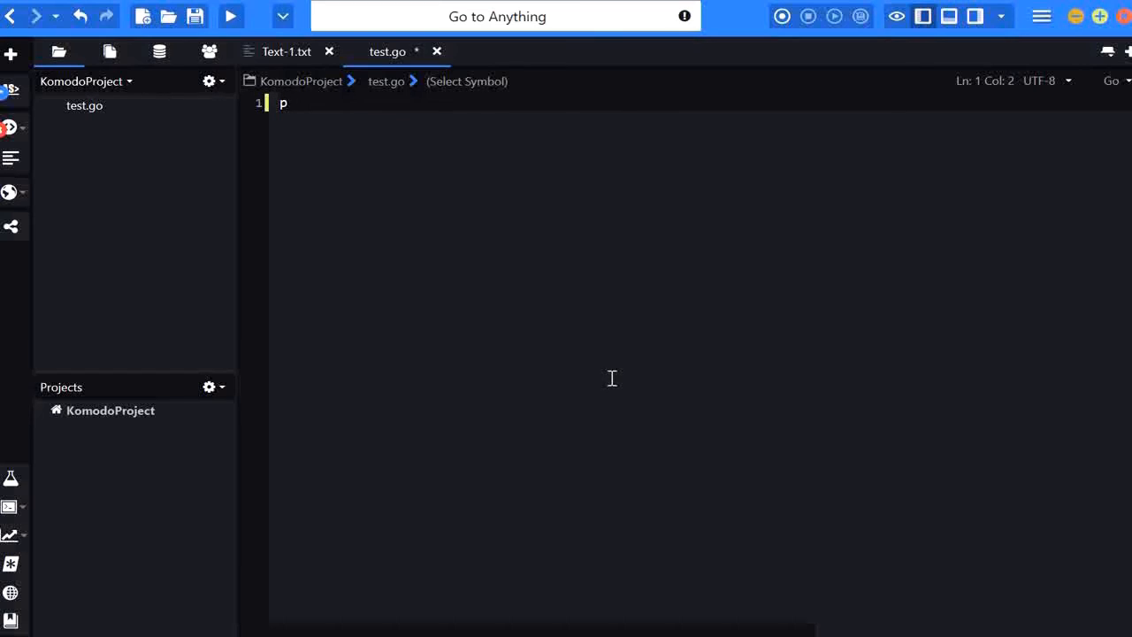
pyautogui.write('ackage main')
pyautogui.write('impo')
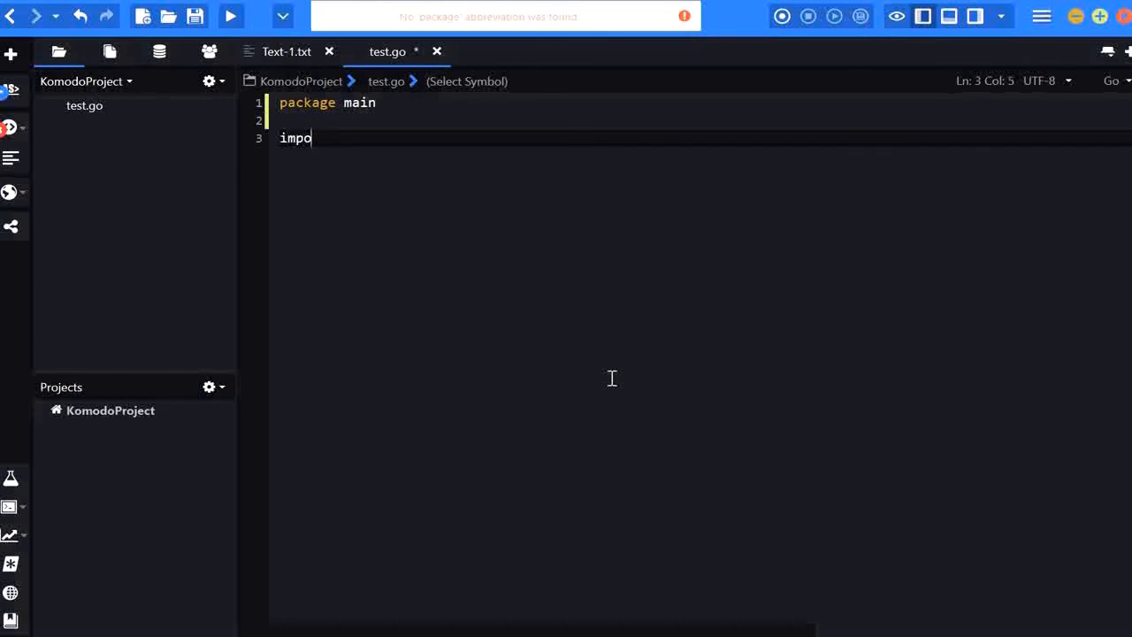
pyautogui.write('rt "fmt')
pyautogui.write('func main(')
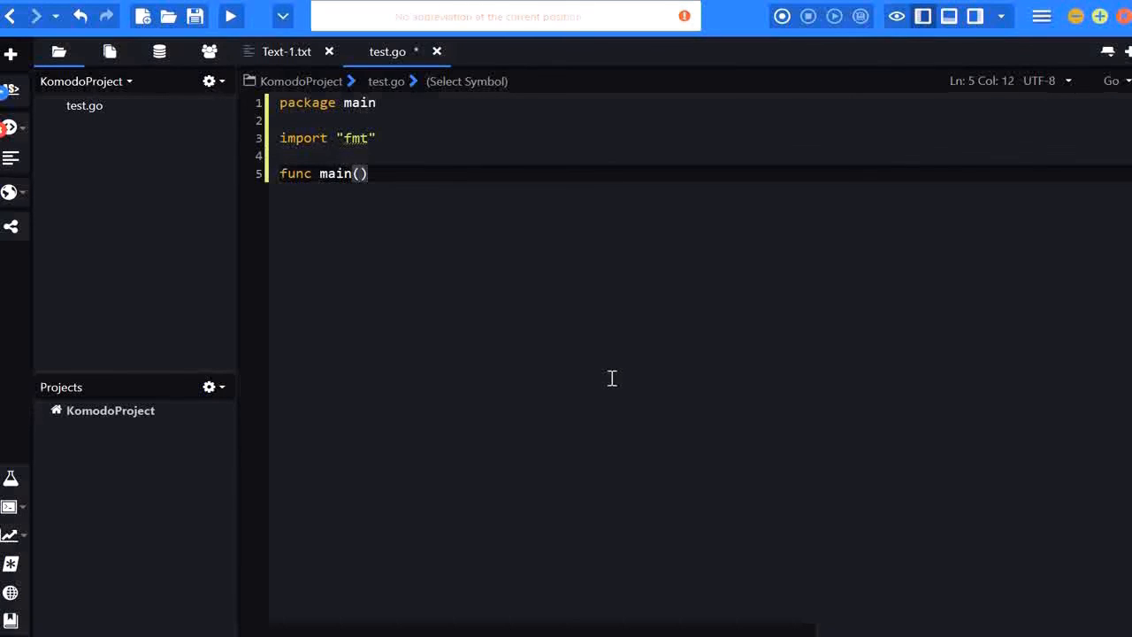
pyautogui.write('{')
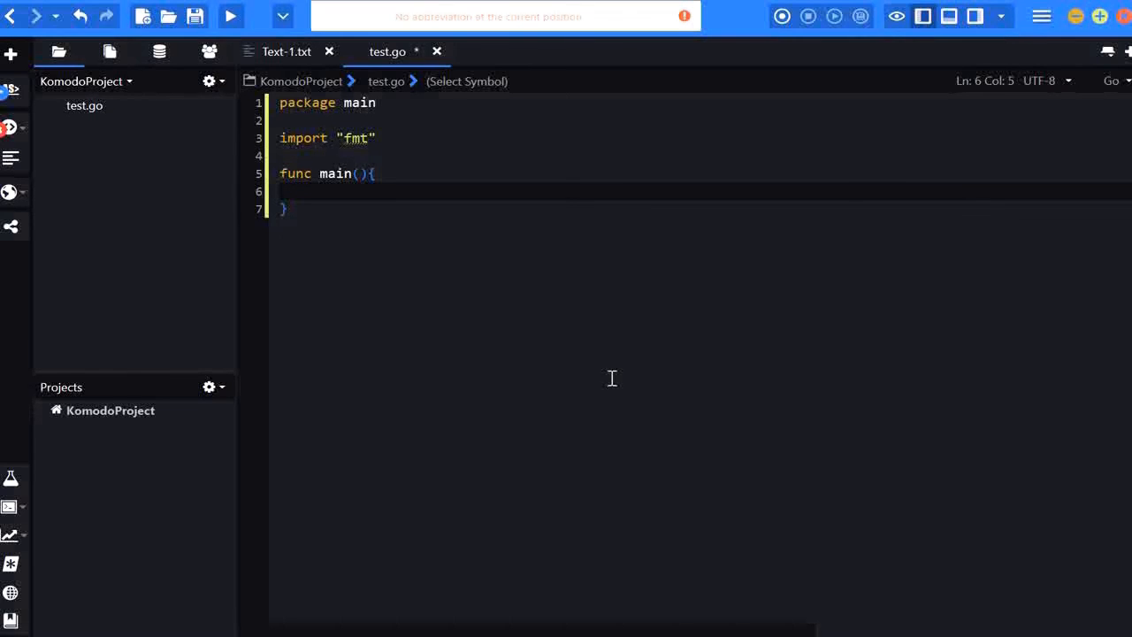
pyautogui.write('fmt.')
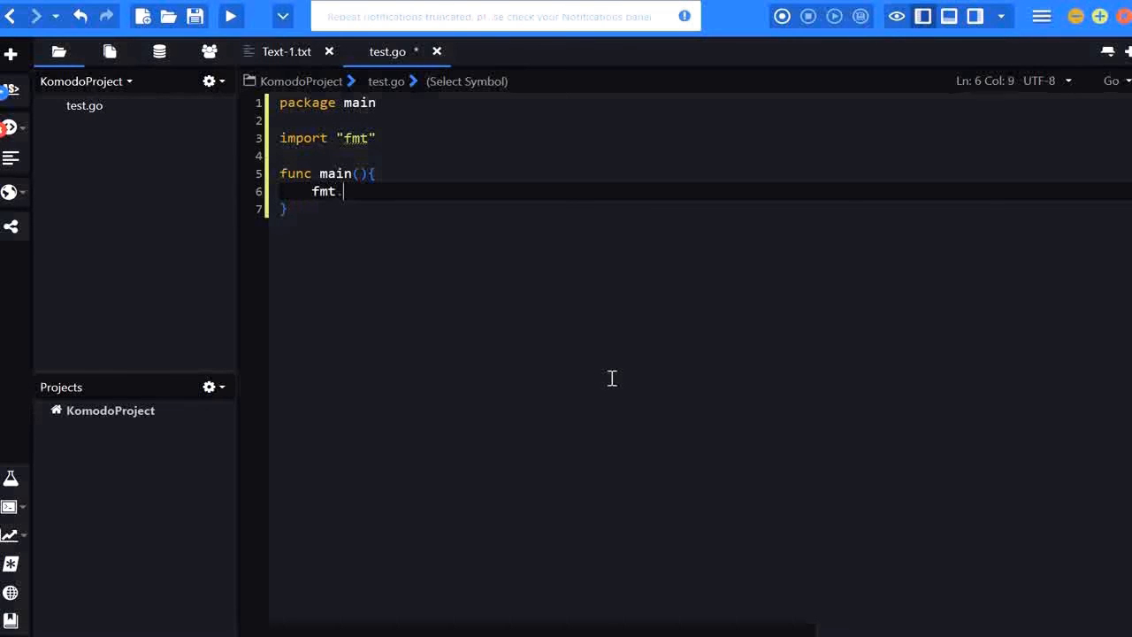
pyautogui.write('Pri')
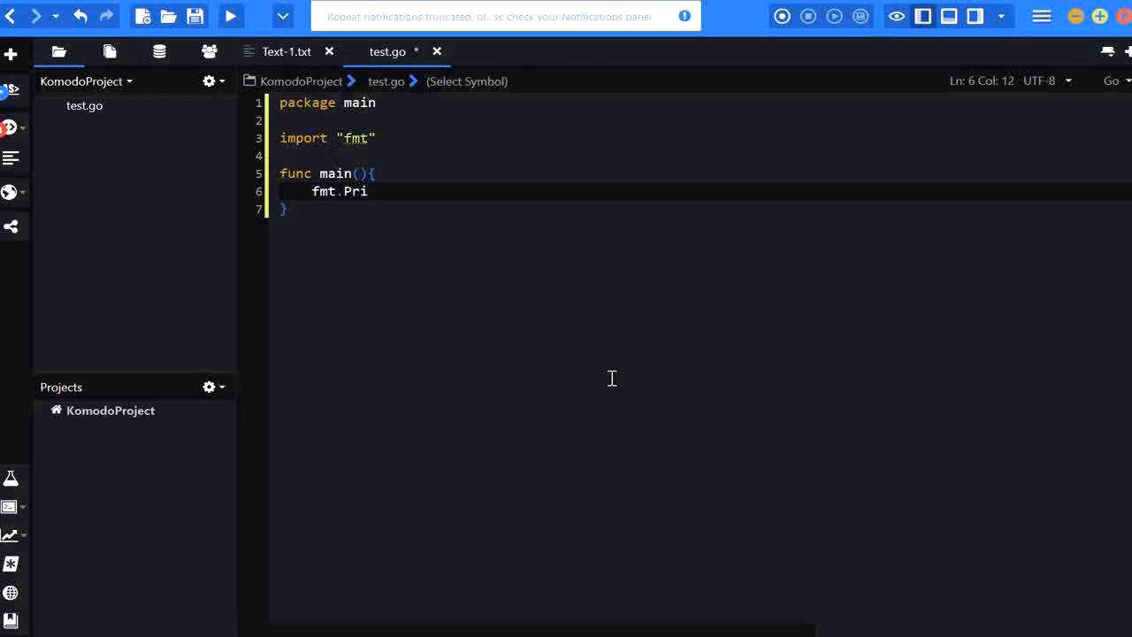
pyautogui.write('ntln()')
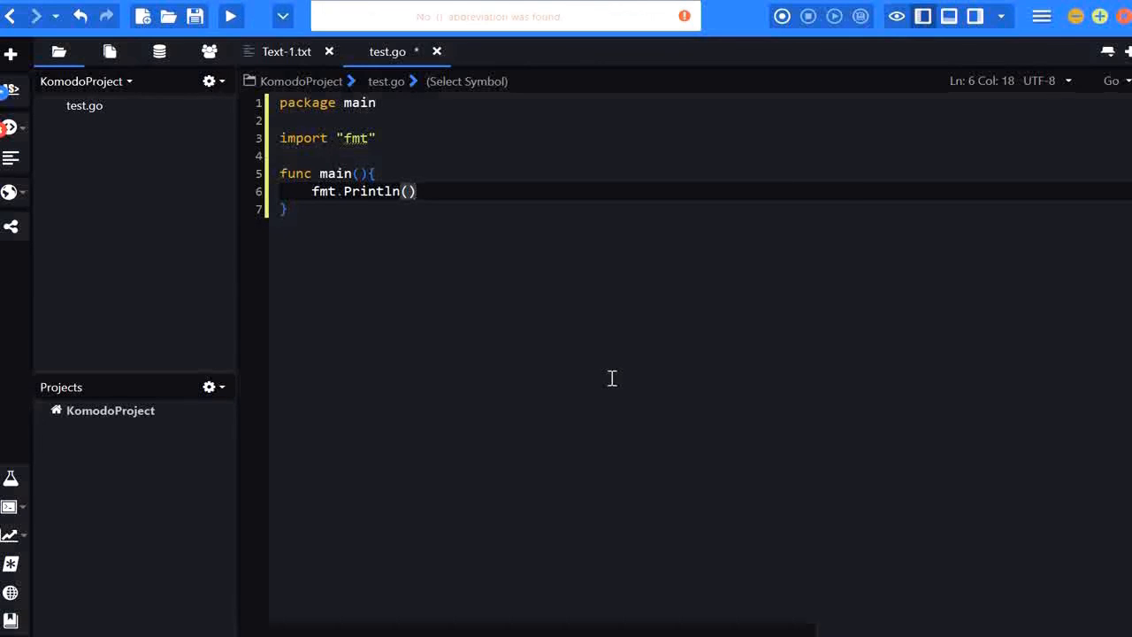
pyautogui.write('"Hel"')
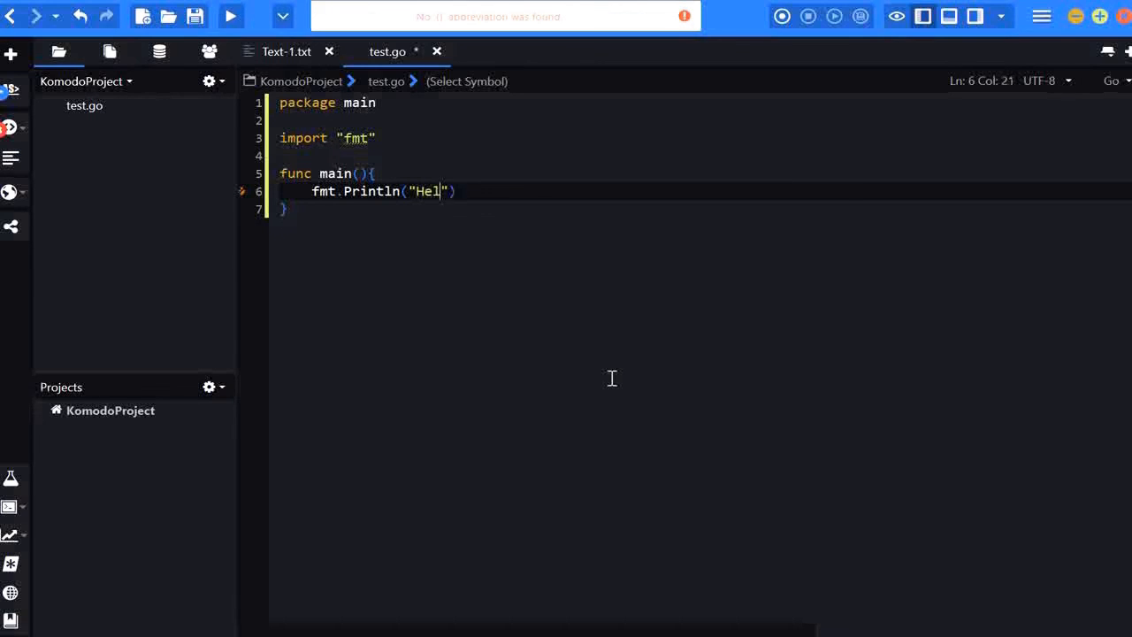
pyautogui.write('lo Errac')
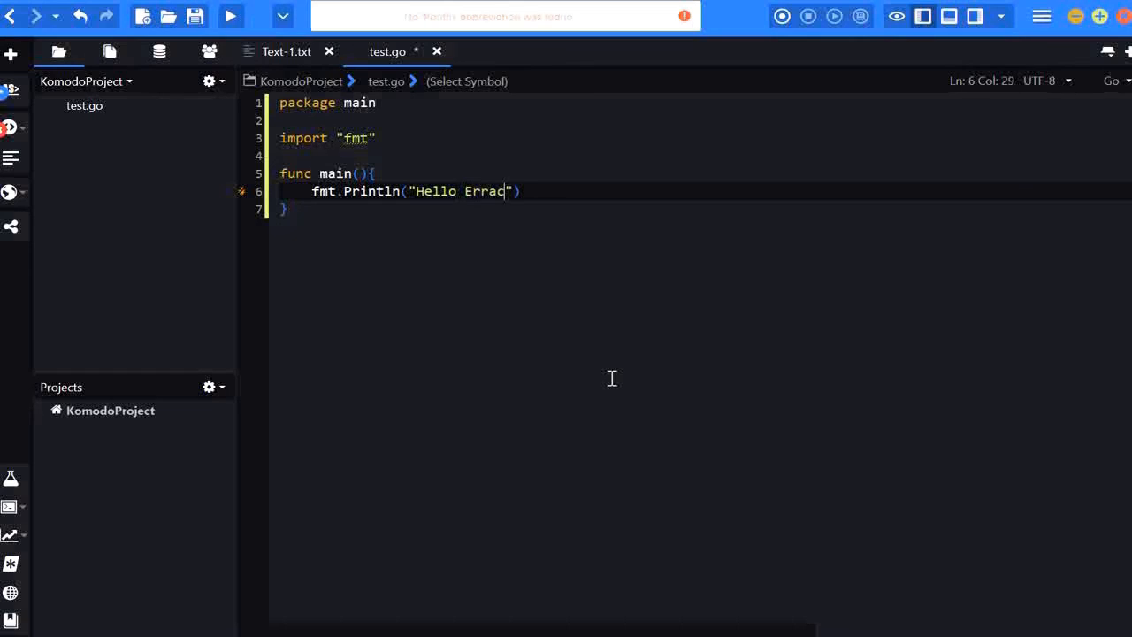